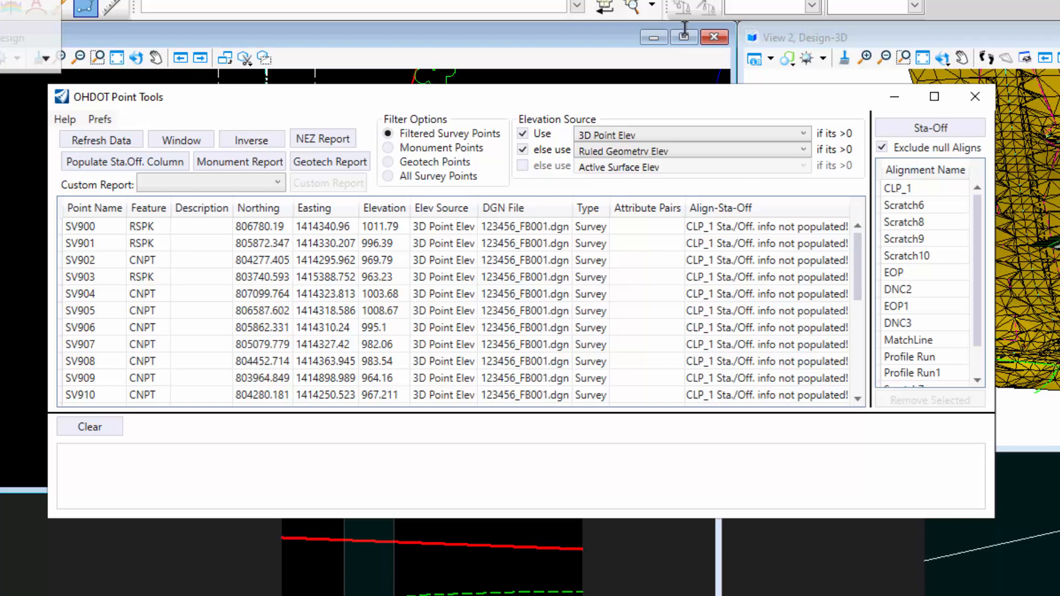
Check the tool's version information from the Help menu and dismiss it
{"action": "left_click", "coordinate": [64, 119]}
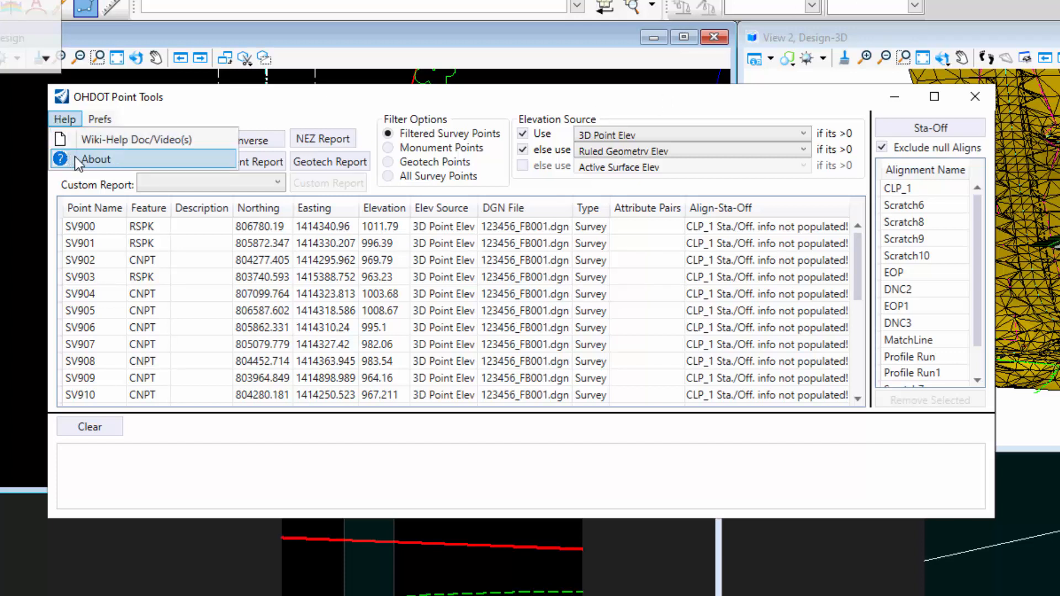
{"action": "left_click", "coordinate": [65, 119]}
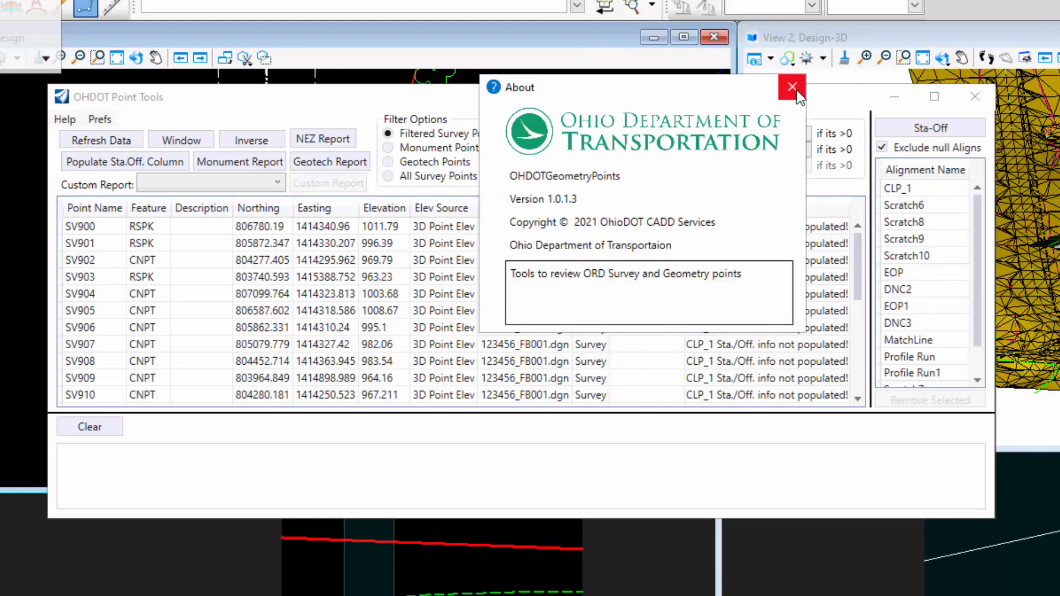
{"action": "left_click", "coordinate": [792, 87]}
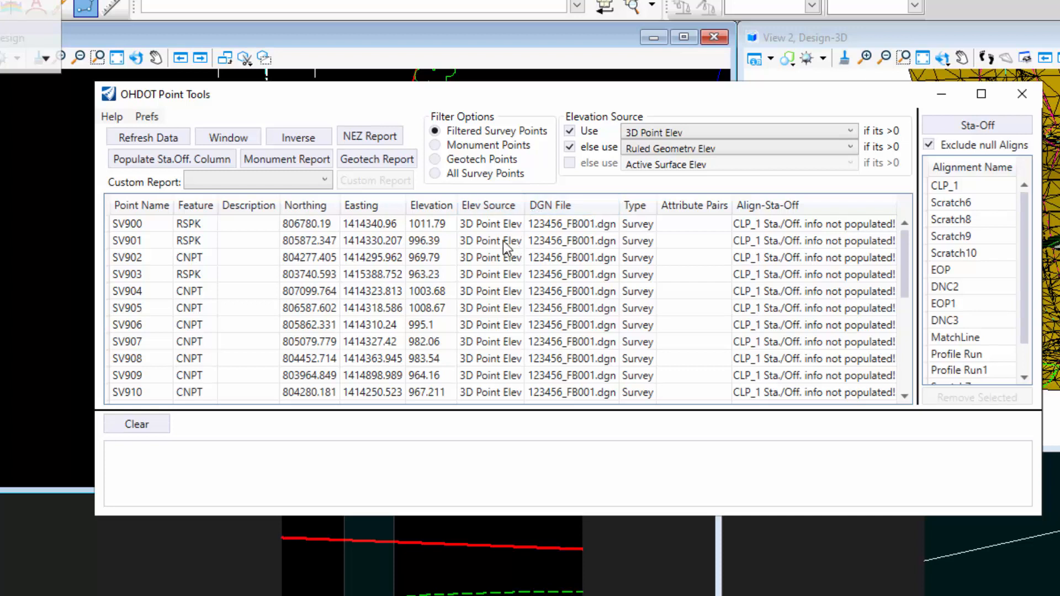
{"action": "mouse_move", "coordinate": [958, 210]}
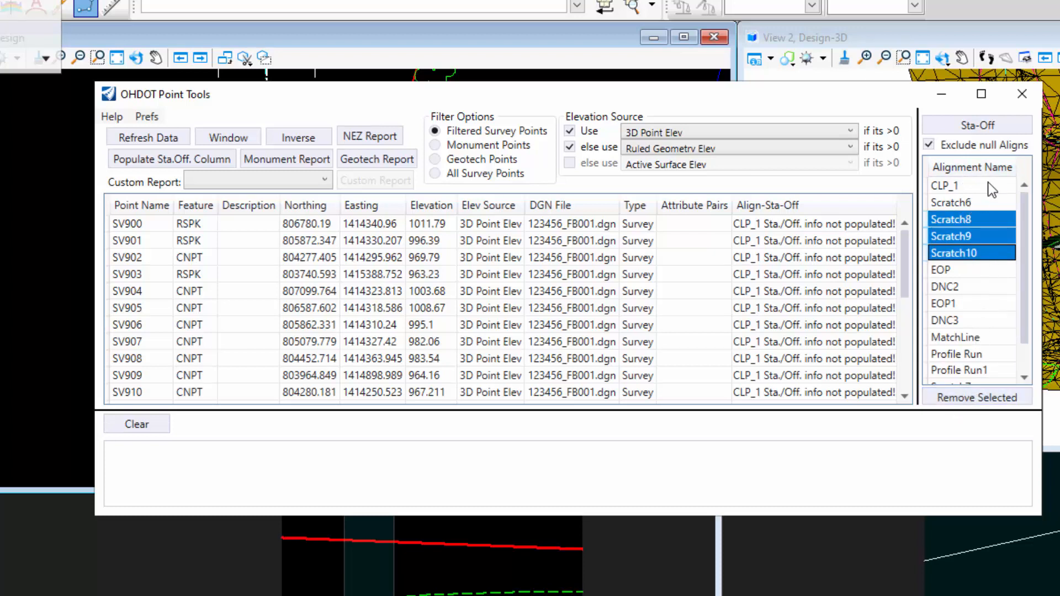
Toggle Exclude null Aligns off and on, then remove the selected Scratch8–Scratch10 alignments
{"action": "left_click", "coordinate": [930, 144]}
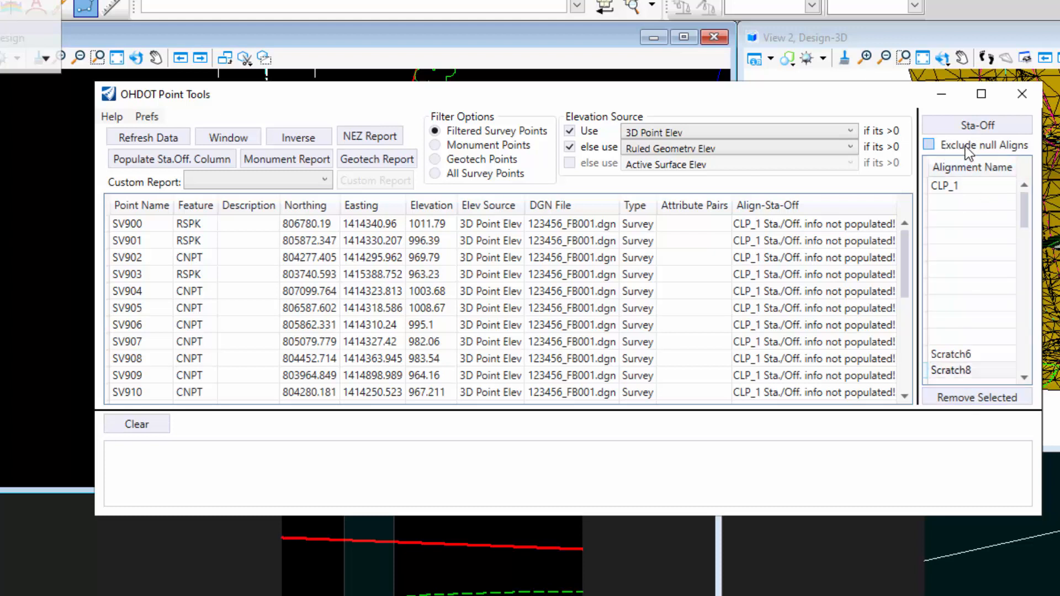
{"action": "left_click", "coordinate": [929, 145]}
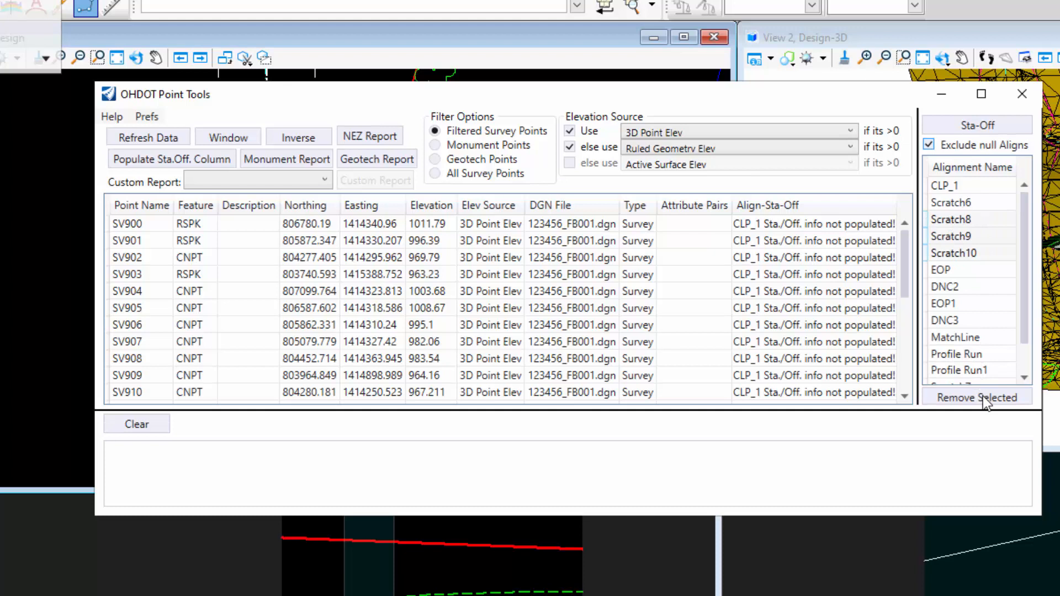
{"action": "left_click", "coordinate": [977, 397]}
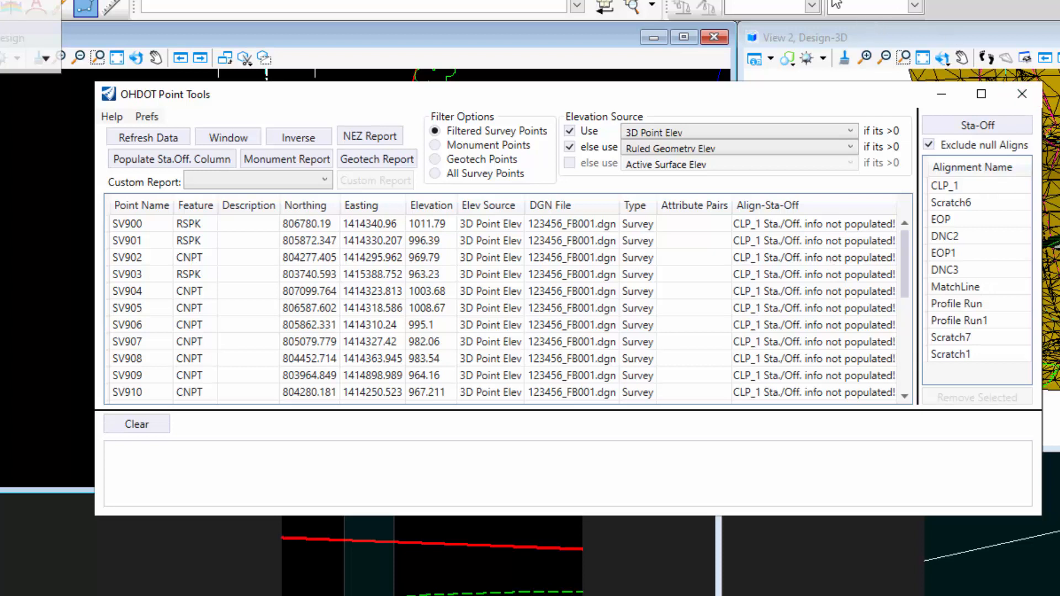
{"action": "mouse_move", "coordinate": [931, 246]}
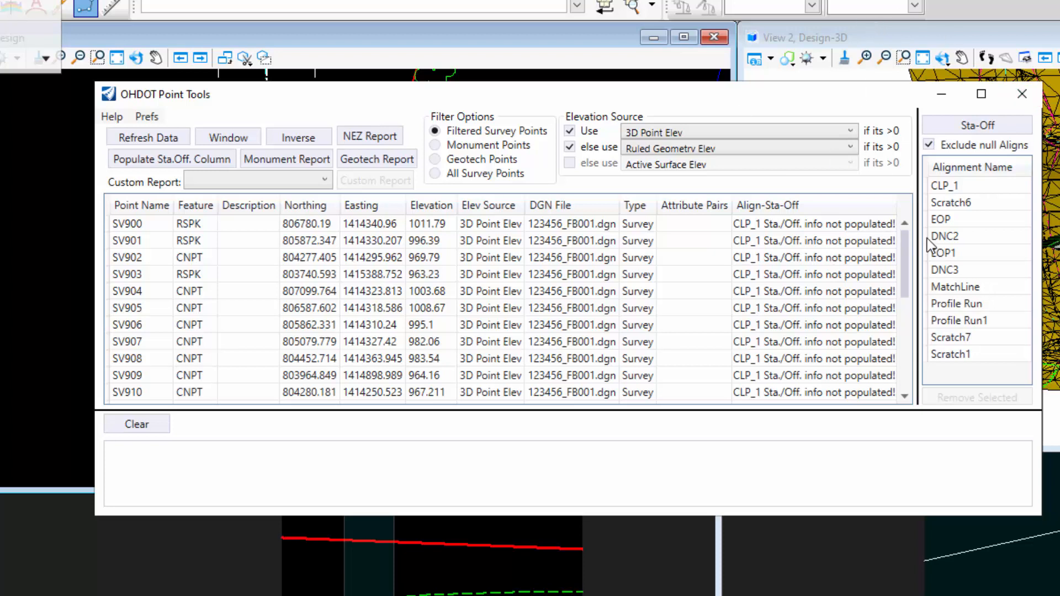
{"action": "mouse_move", "coordinate": [975, 247]}
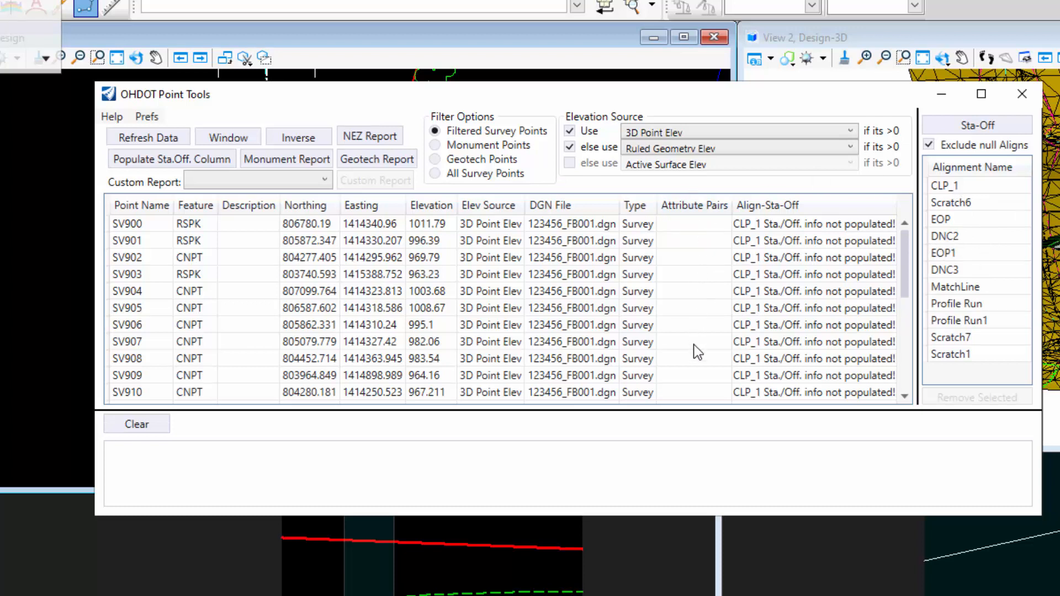
{"action": "mouse_move", "coordinate": [699, 275]}
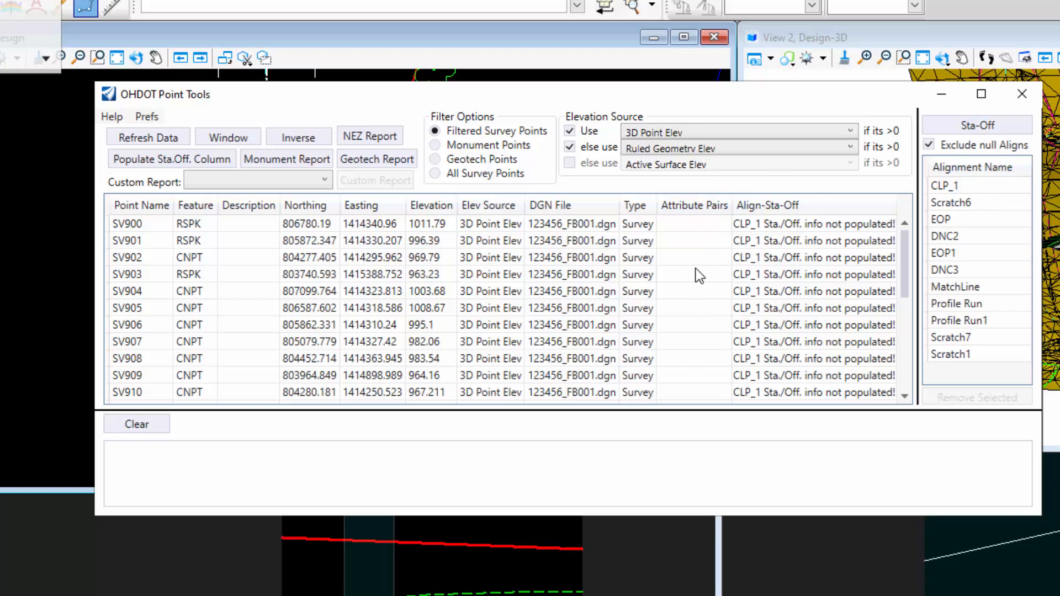
{"action": "mouse_move", "coordinate": [427, 305]}
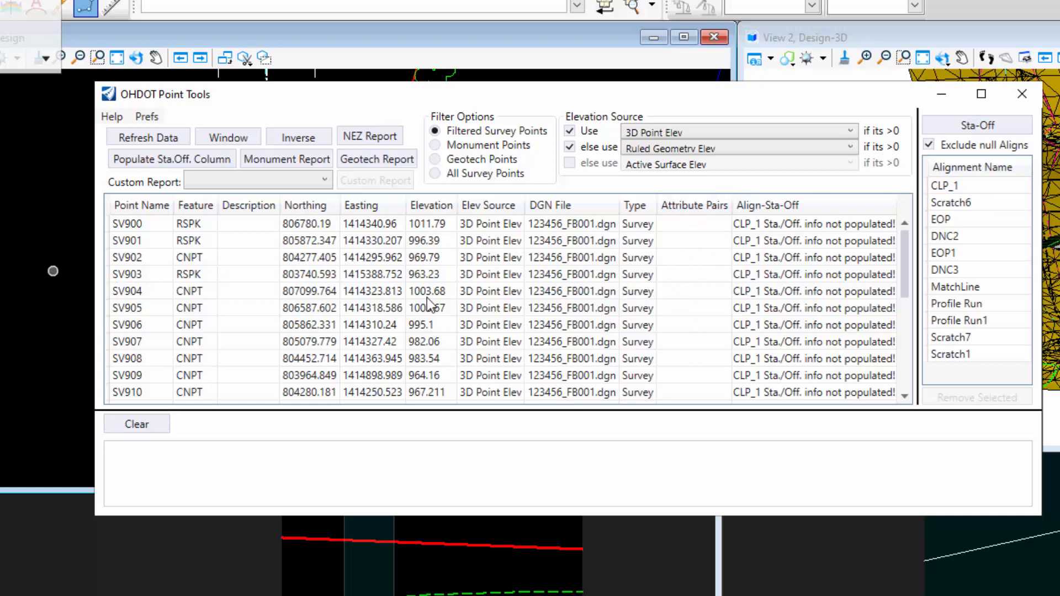
Filter to All Survey Points to review attribute pairs, then return to Monument Points
{"action": "left_click", "coordinate": [434, 173]}
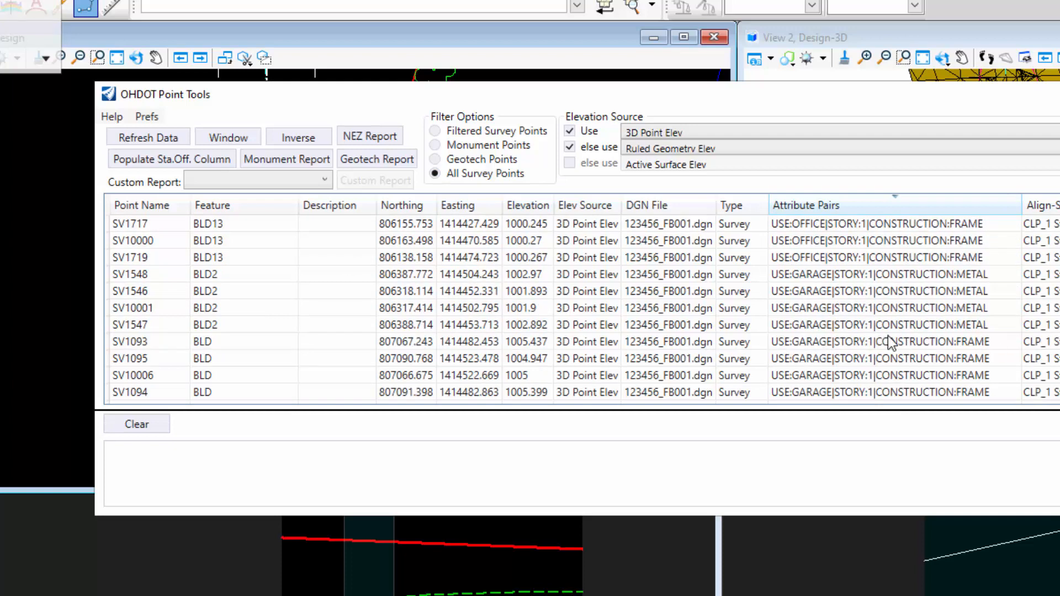
{"action": "mouse_move", "coordinate": [839, 346]}
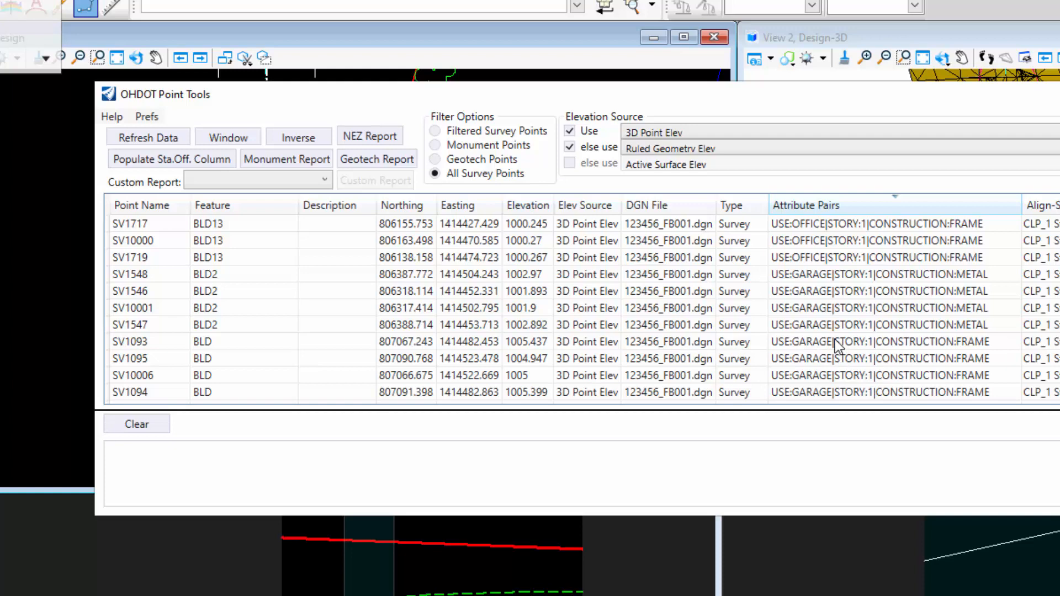
{"action": "mouse_move", "coordinate": [859, 339]}
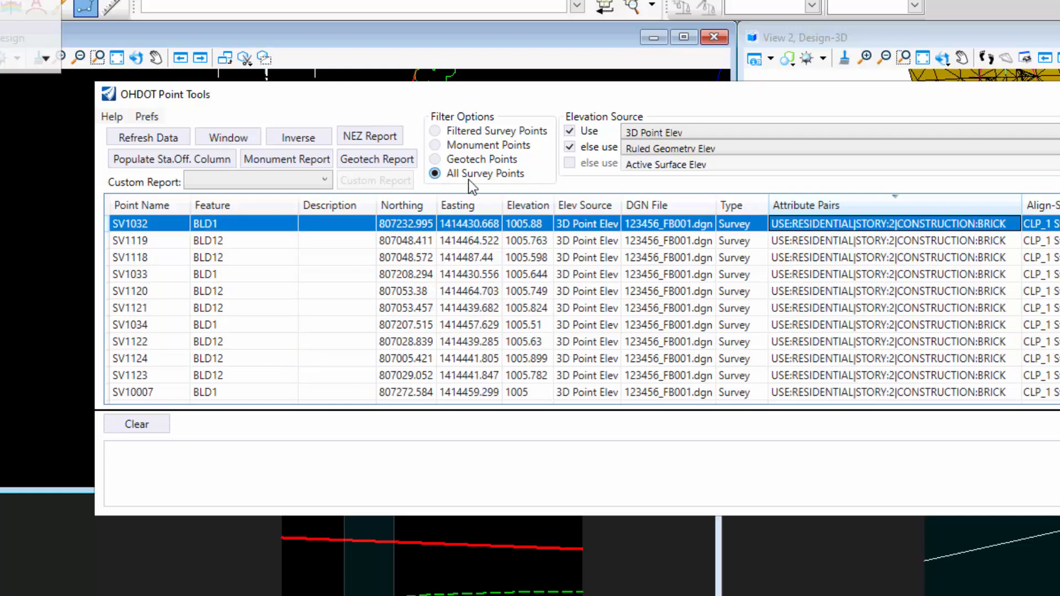
{"action": "left_click", "coordinate": [435, 145]}
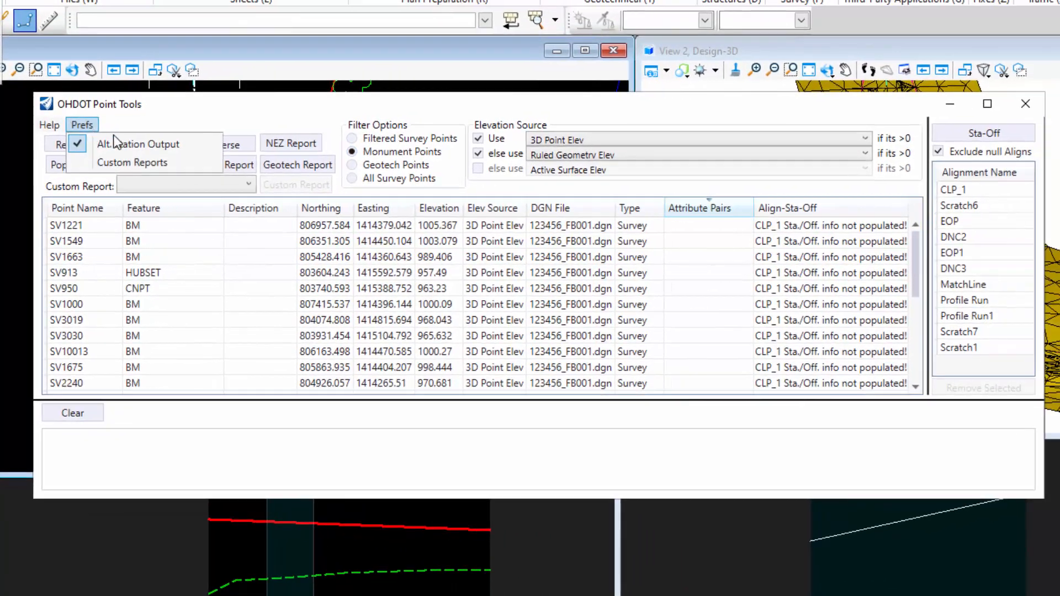
{"action": "mouse_move", "coordinate": [207, 126]}
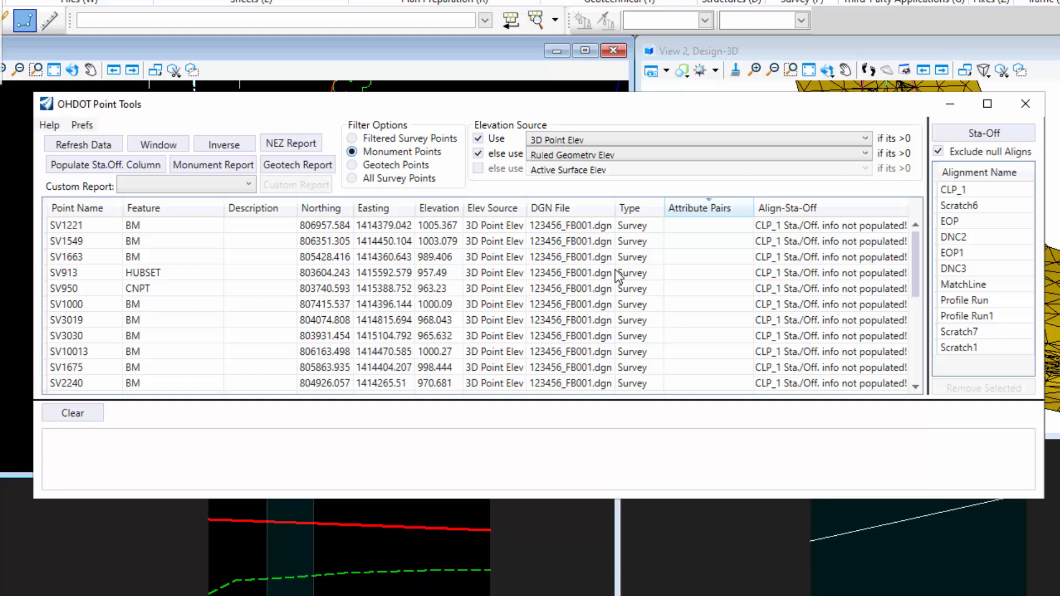
{"action": "mouse_move", "coordinate": [546, 252]}
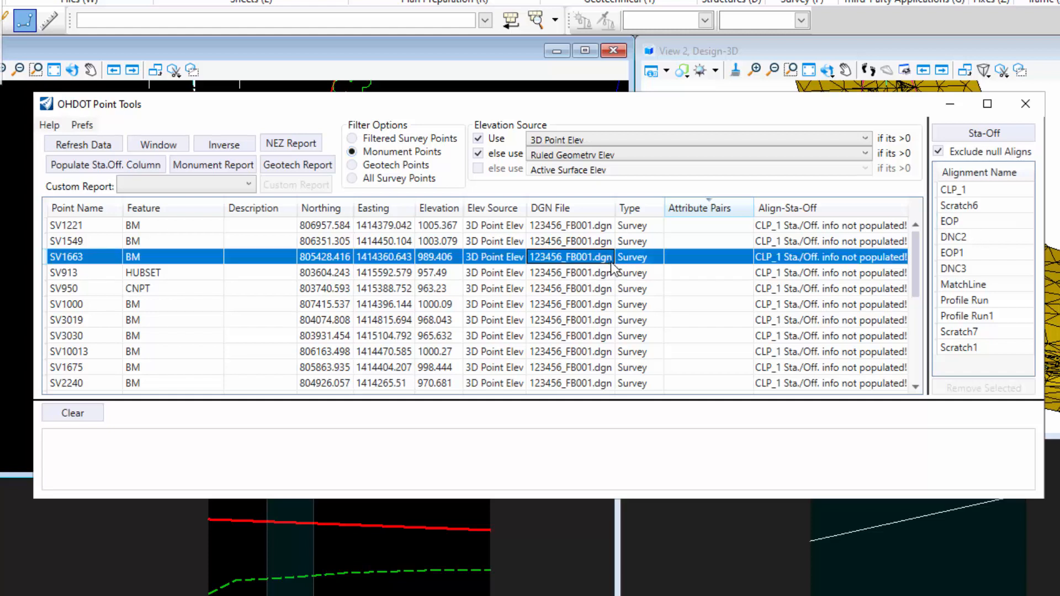
{"action": "mouse_move", "coordinate": [649, 279]}
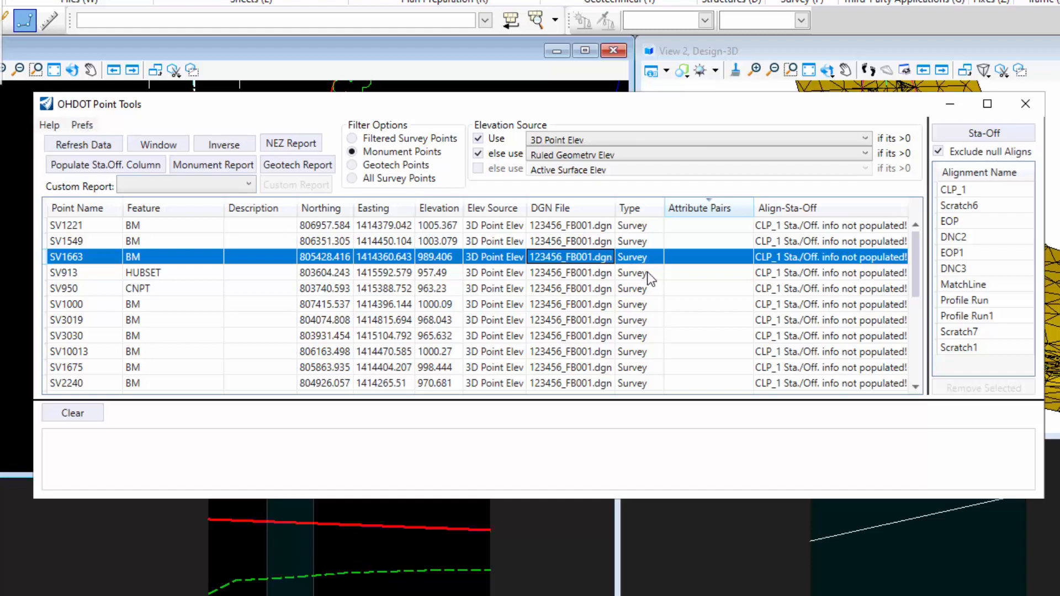
{"action": "mouse_move", "coordinate": [979, 232]}
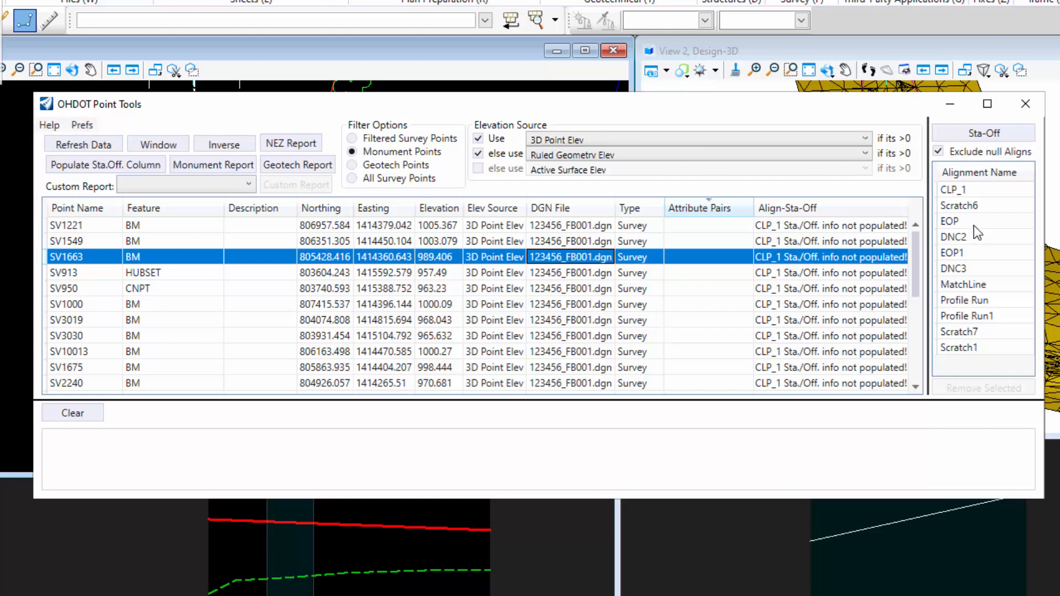
Compute station and offset for SV1663 against the EOP alignment
{"action": "left_click", "coordinate": [951, 221]}
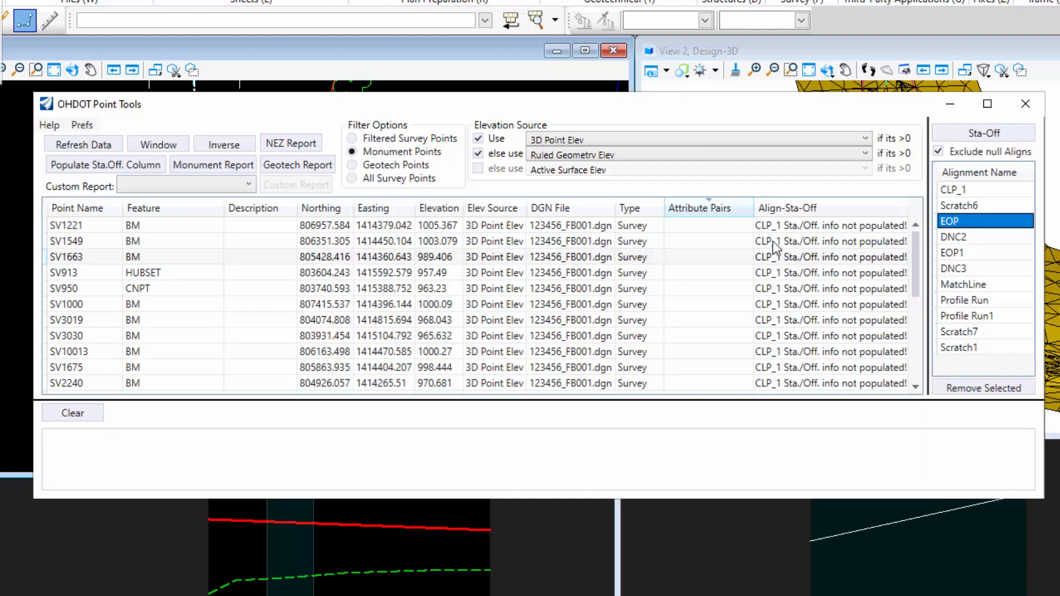
{"action": "left_click", "coordinate": [984, 134]}
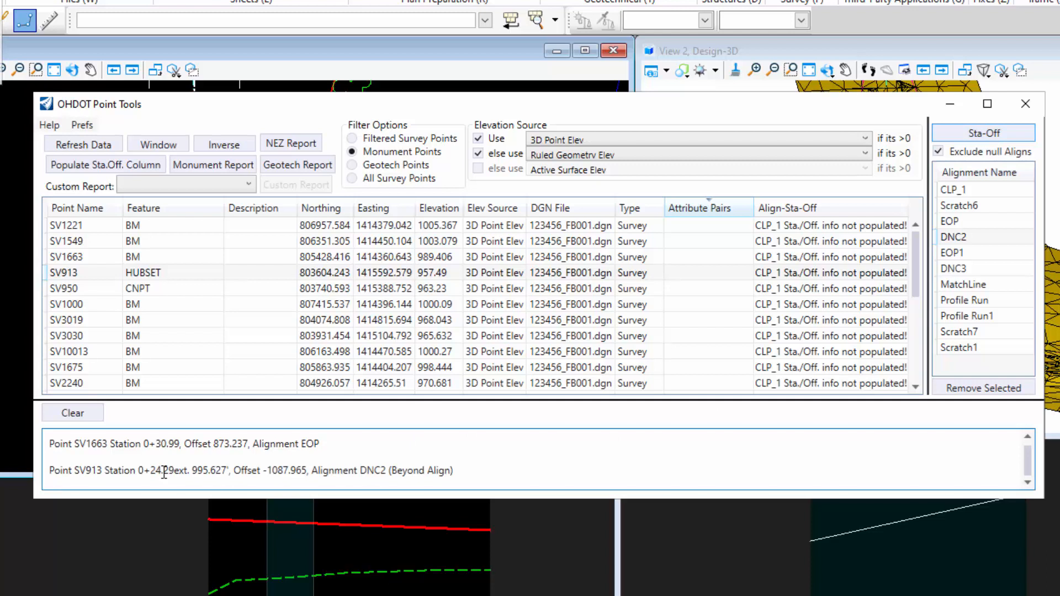
{"action": "left_click", "coordinate": [81, 125]}
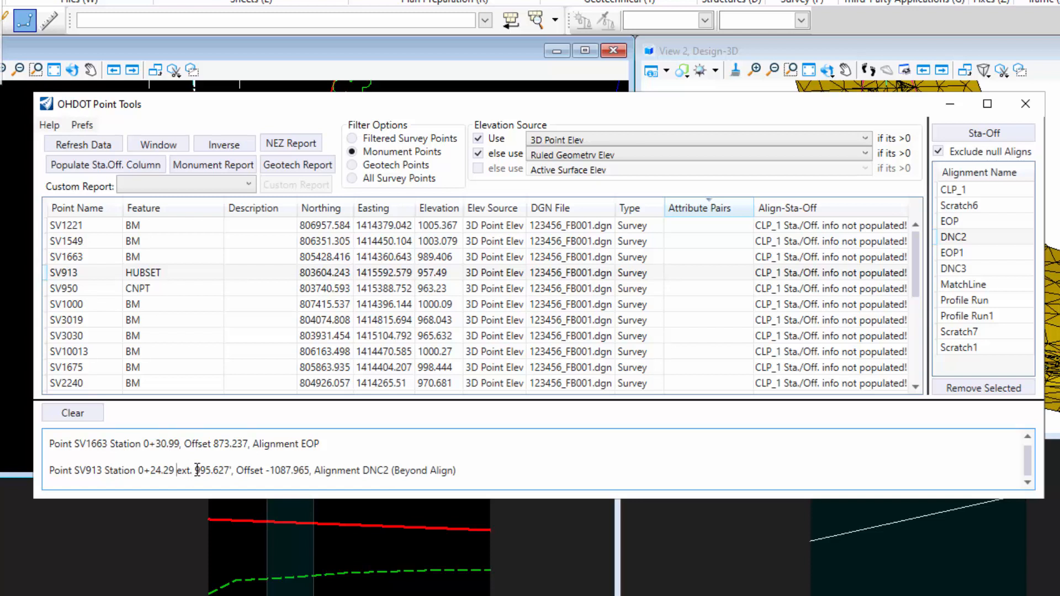
{"action": "double_click", "coordinate": [210, 470]}
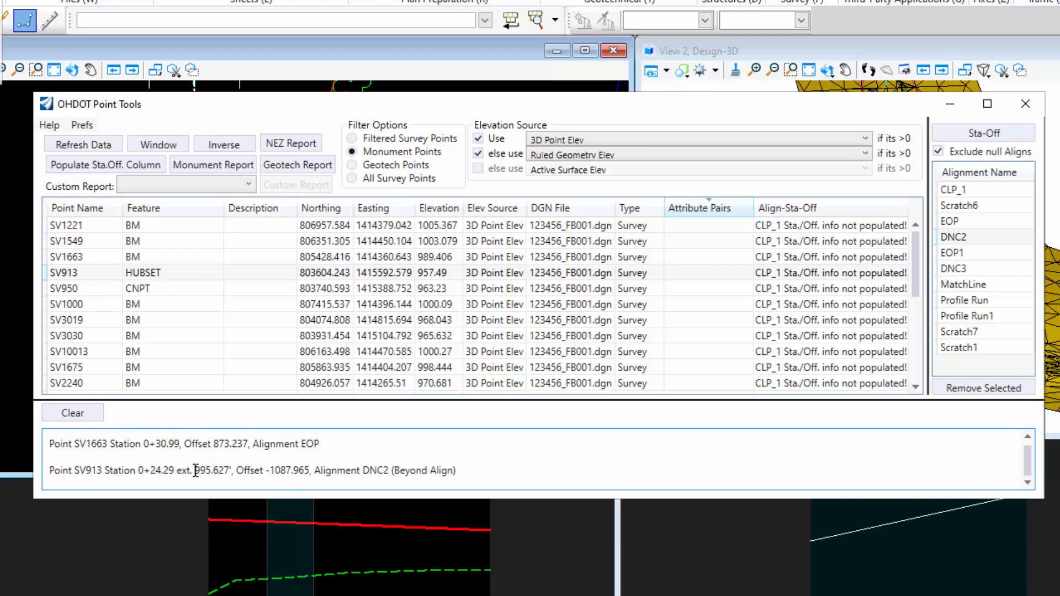
{"action": "mouse_move", "coordinate": [178, 478]}
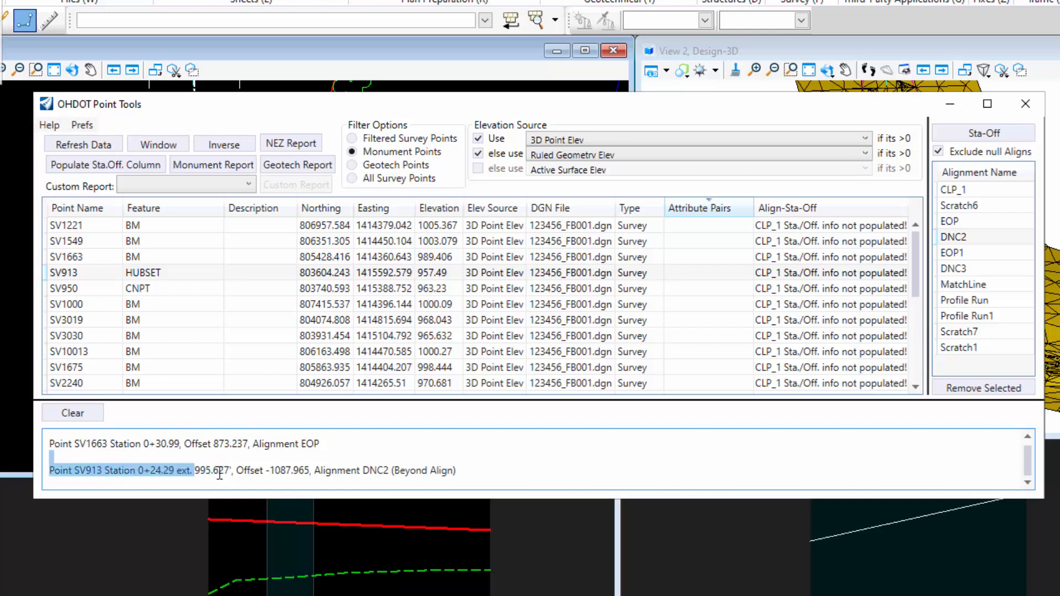
{"action": "double_click", "coordinate": [152, 470]}
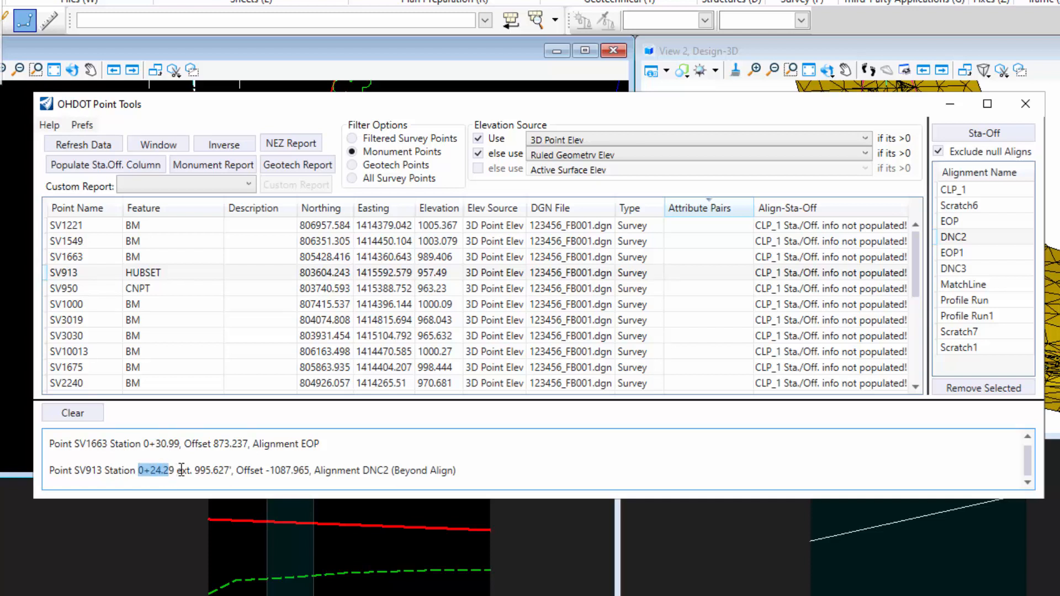
{"action": "double_click", "coordinate": [211, 471]}
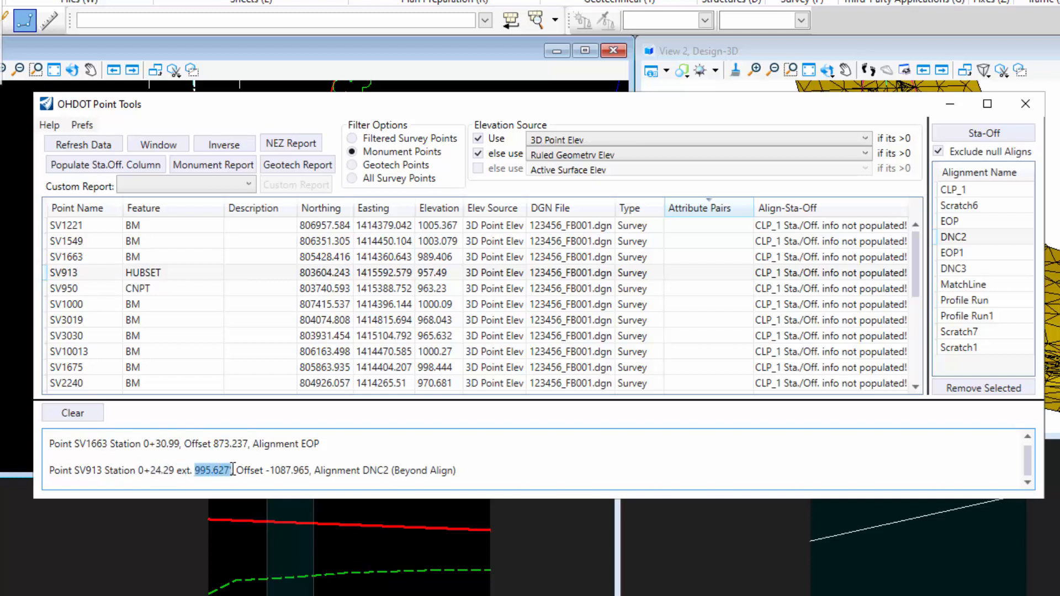
{"action": "mouse_move", "coordinate": [152, 475]}
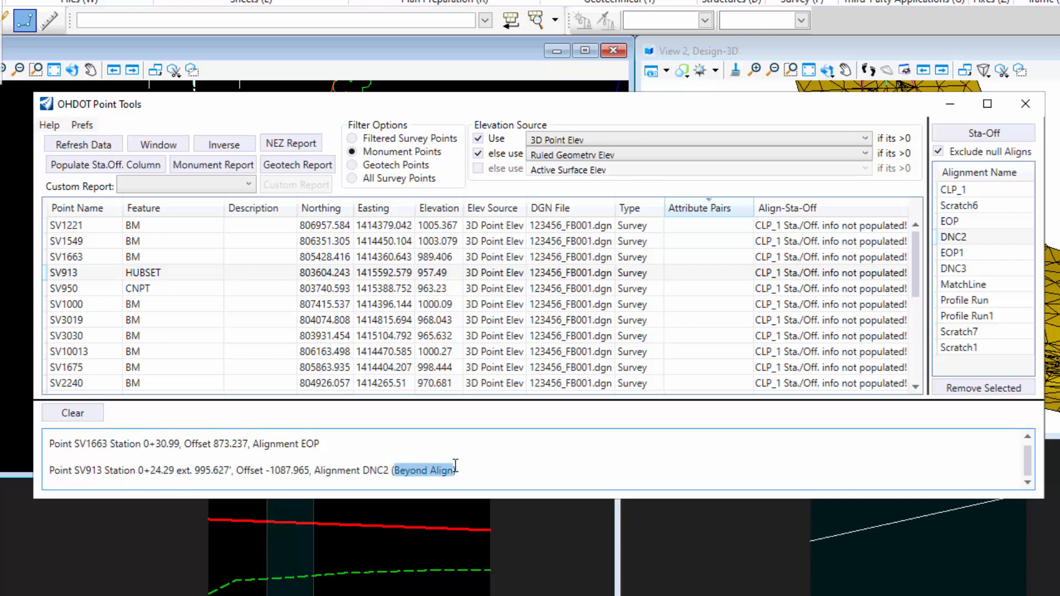
Switch off Alt. Station Output in Prefs so SV913 reports as 10+19.91 extended
{"action": "left_click", "coordinate": [80, 125]}
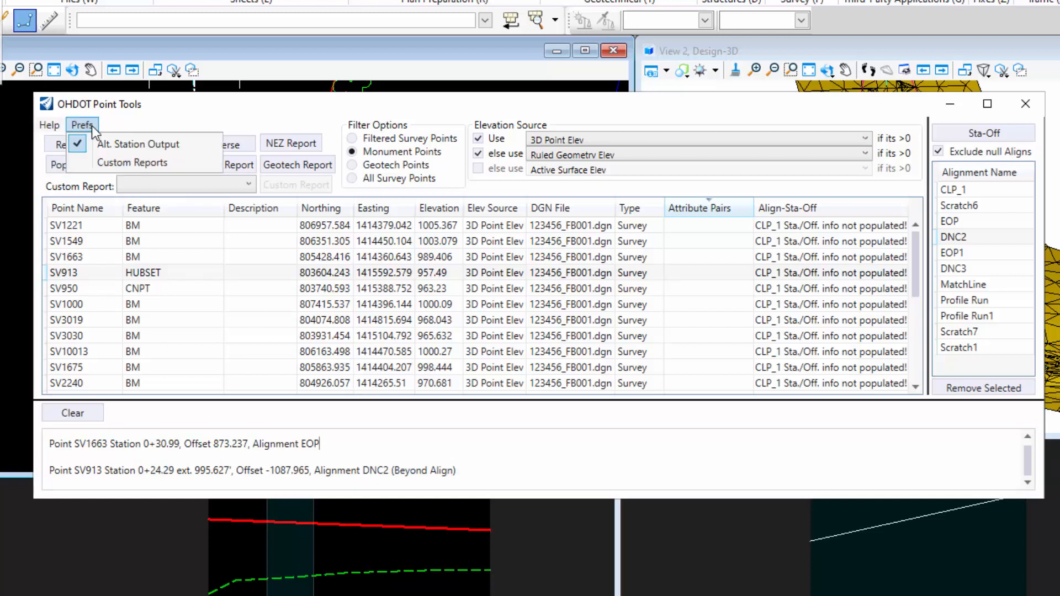
{"action": "left_click", "coordinate": [81, 125]}
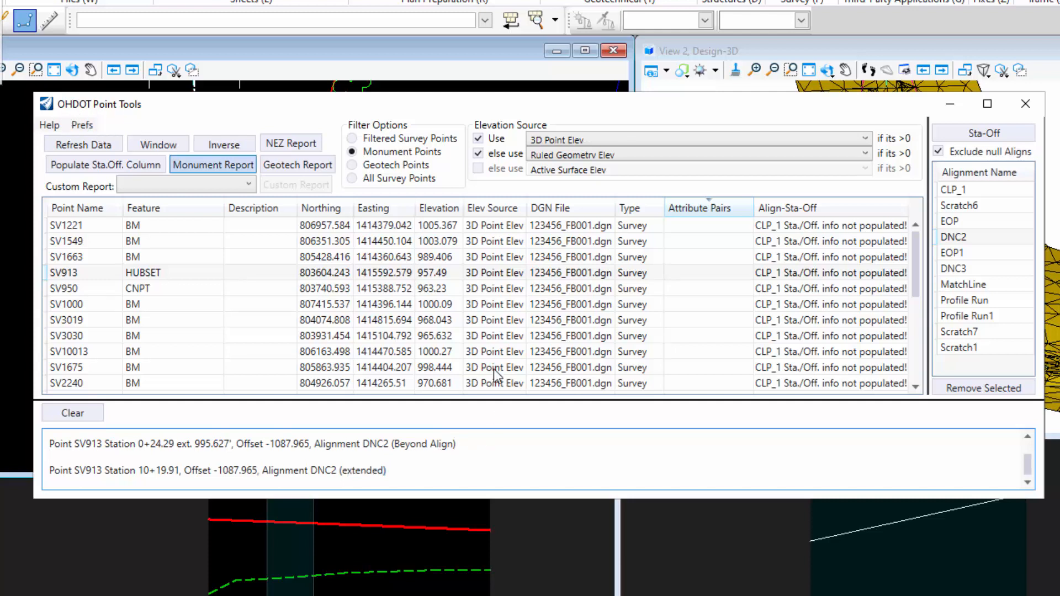
{"action": "left_click", "coordinate": [216, 470]}
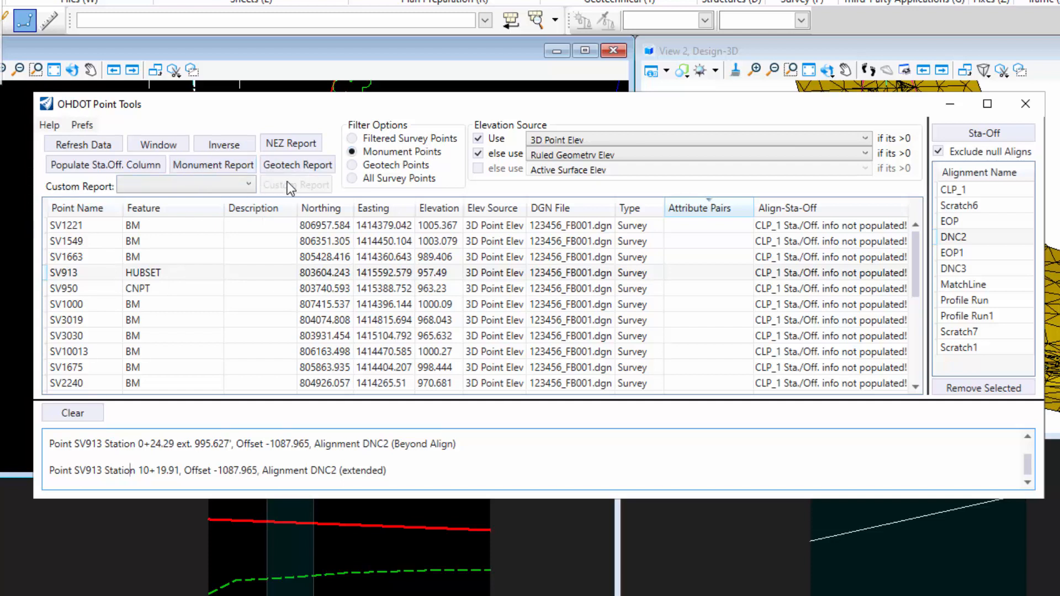
{"action": "mouse_move", "coordinate": [497, 297]}
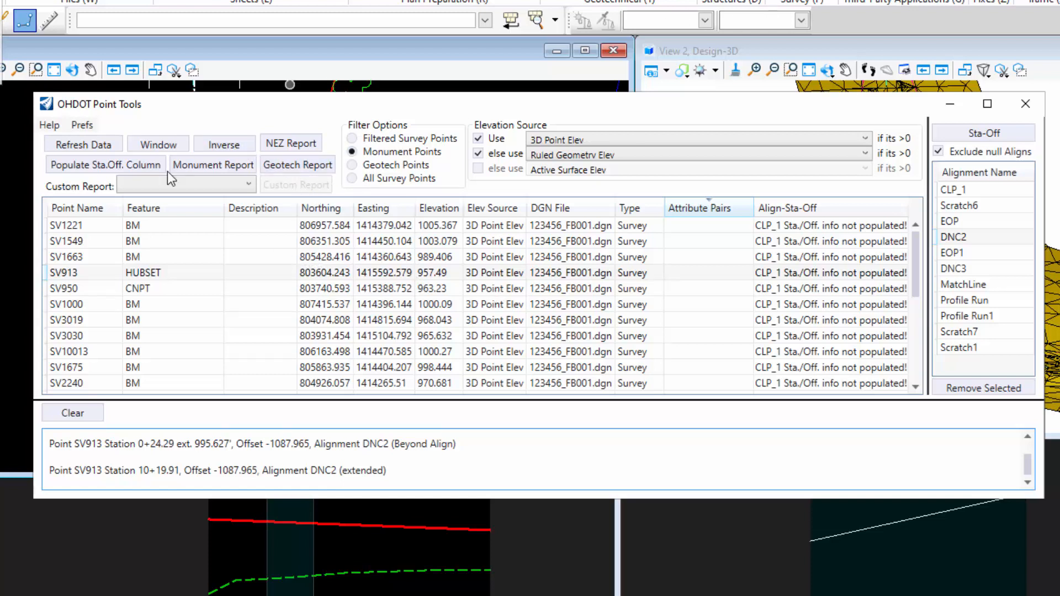
{"action": "mouse_move", "coordinate": [634, 260]}
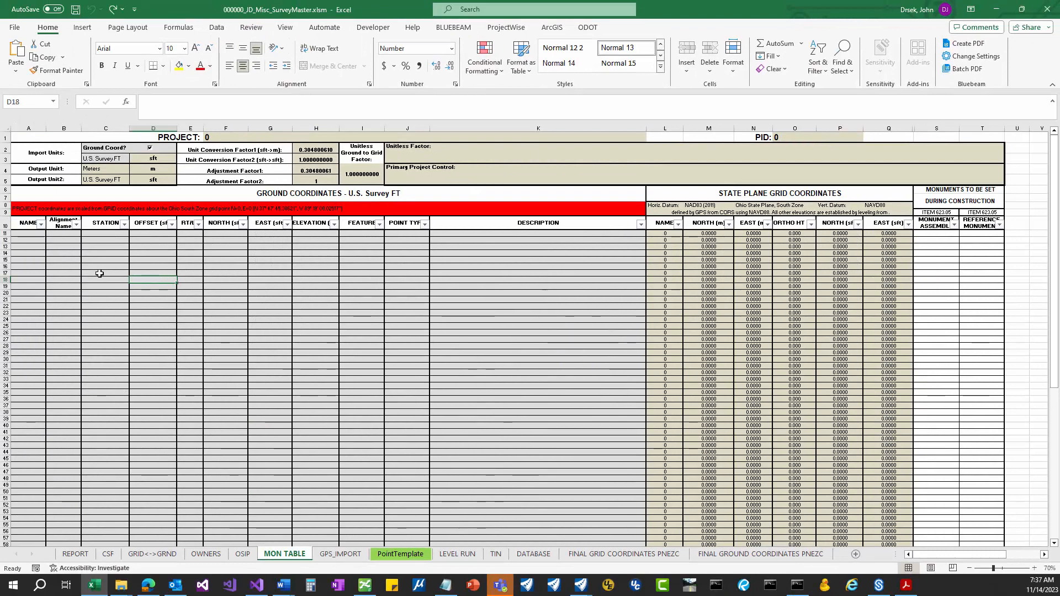
Select a block of cells in the empty MON TABLE sheet
{"action": "left_click_drag", "start_coordinate": [29, 234], "coordinate": [153, 258]}
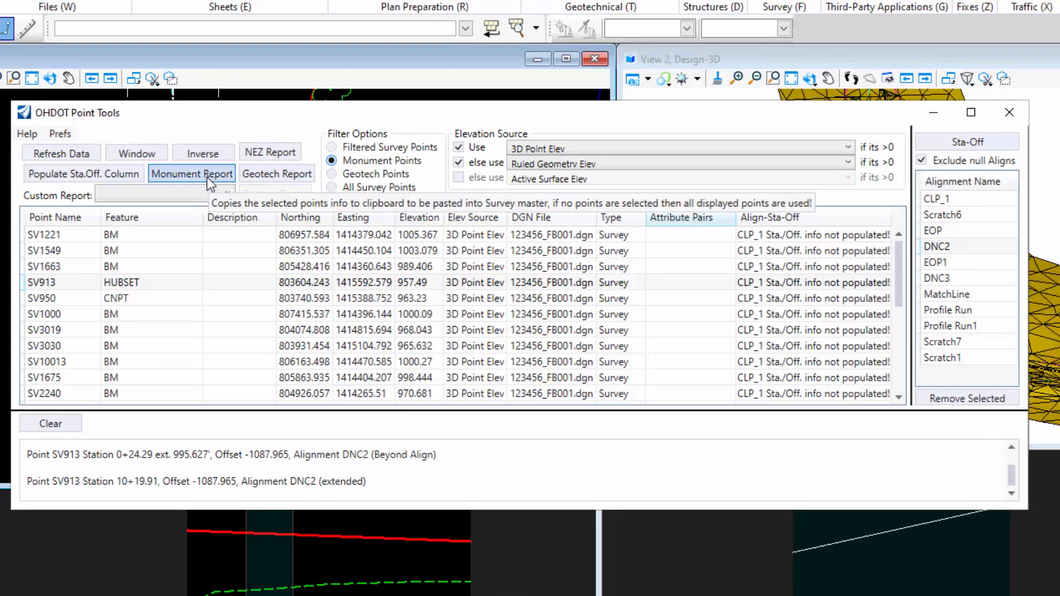
{"action": "mouse_move", "coordinate": [101, 325]}
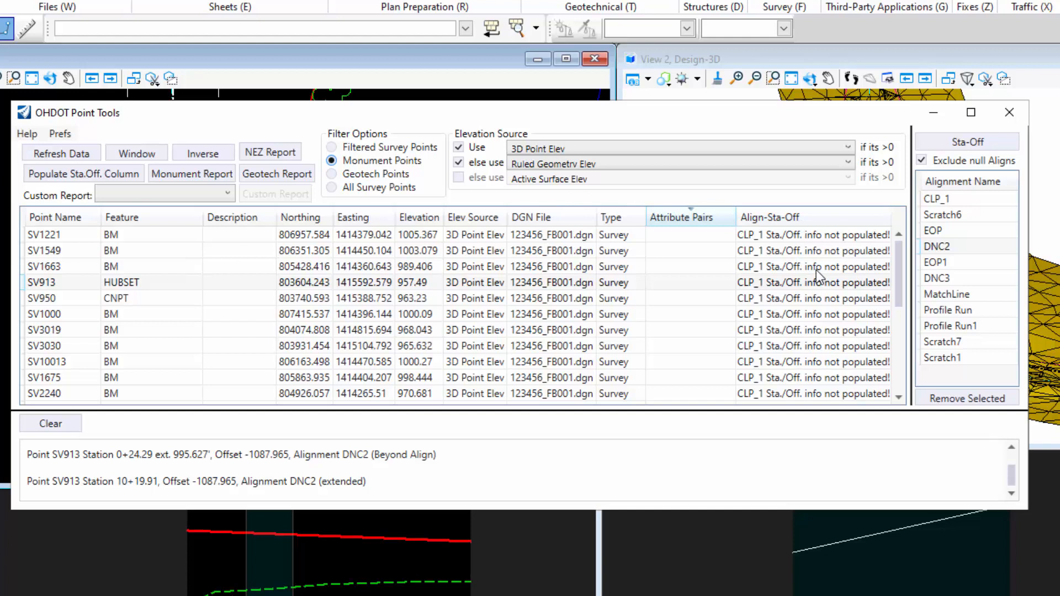
{"action": "mouse_move", "coordinate": [816, 259]}
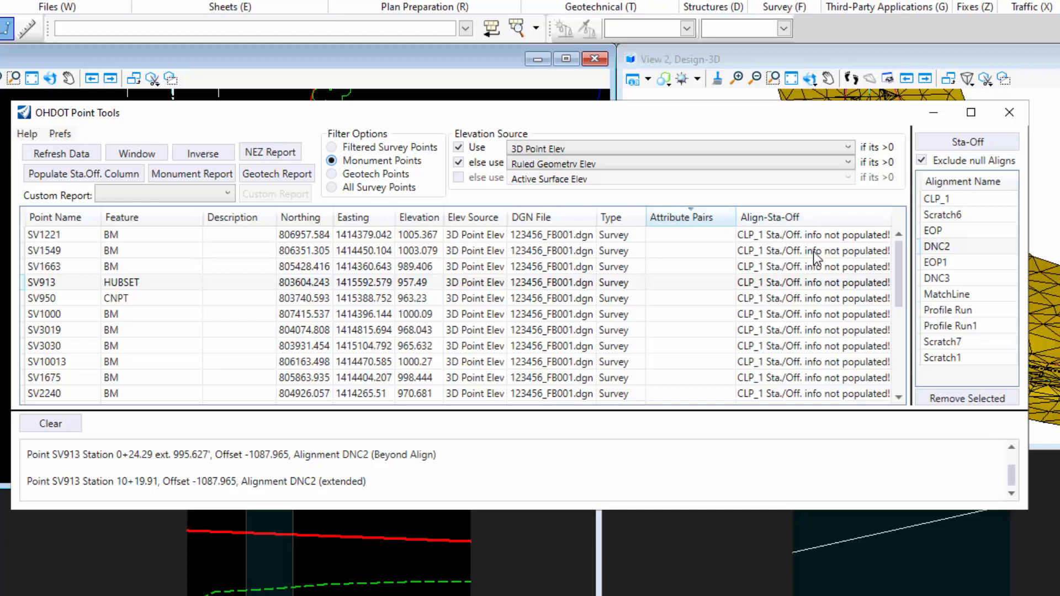
{"action": "mouse_move", "coordinate": [636, 277]}
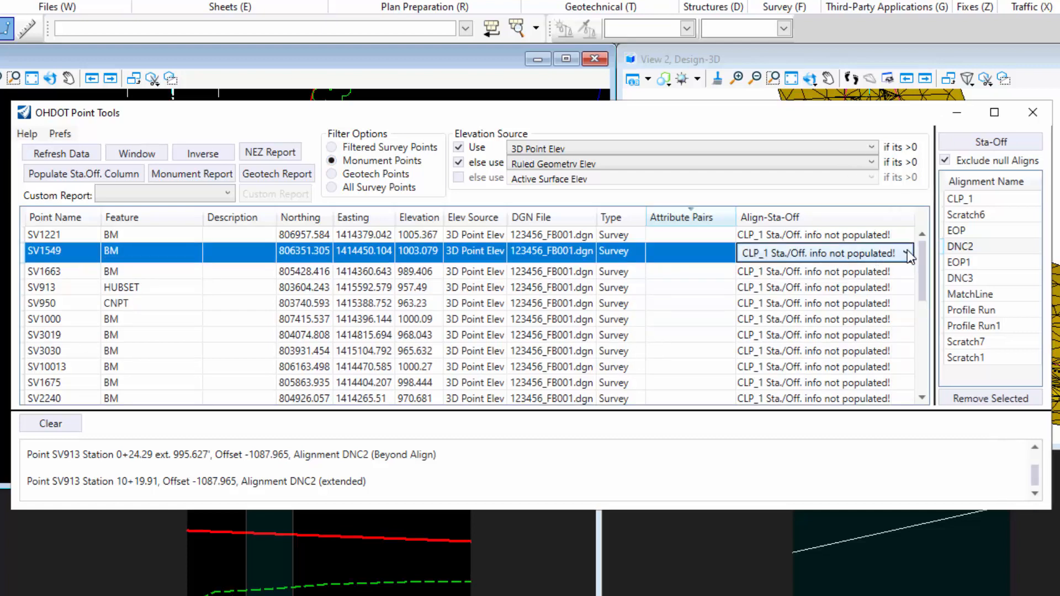
Keep CLP_1 for SV1549, then remove the EOP, DNC2, EOP1 and DNC3 alignments
{"action": "left_click", "coordinate": [907, 253]}
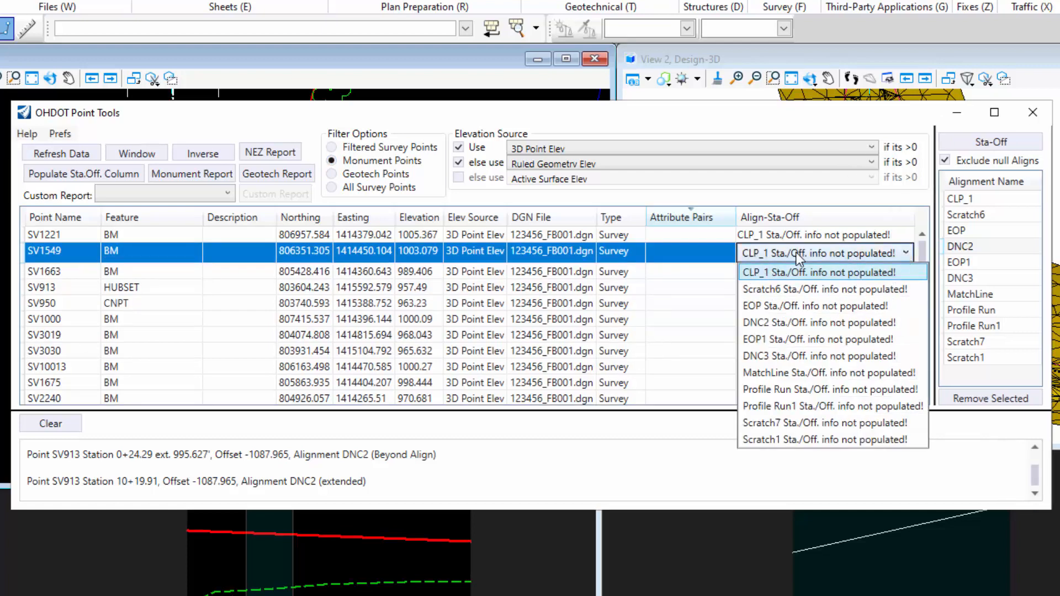
{"action": "left_click", "coordinate": [821, 272]}
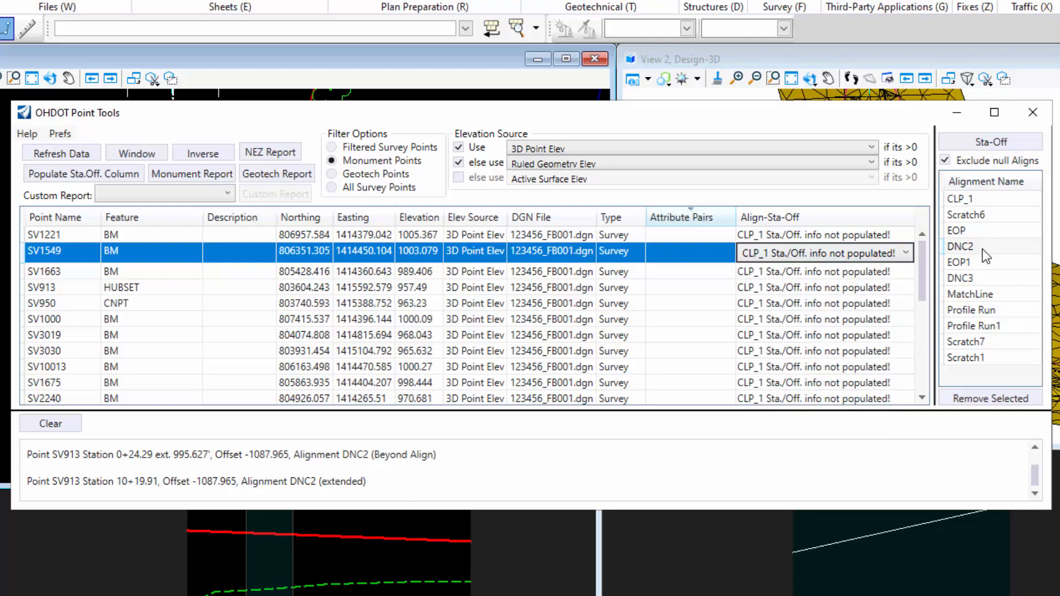
{"action": "left_click", "coordinate": [990, 399]}
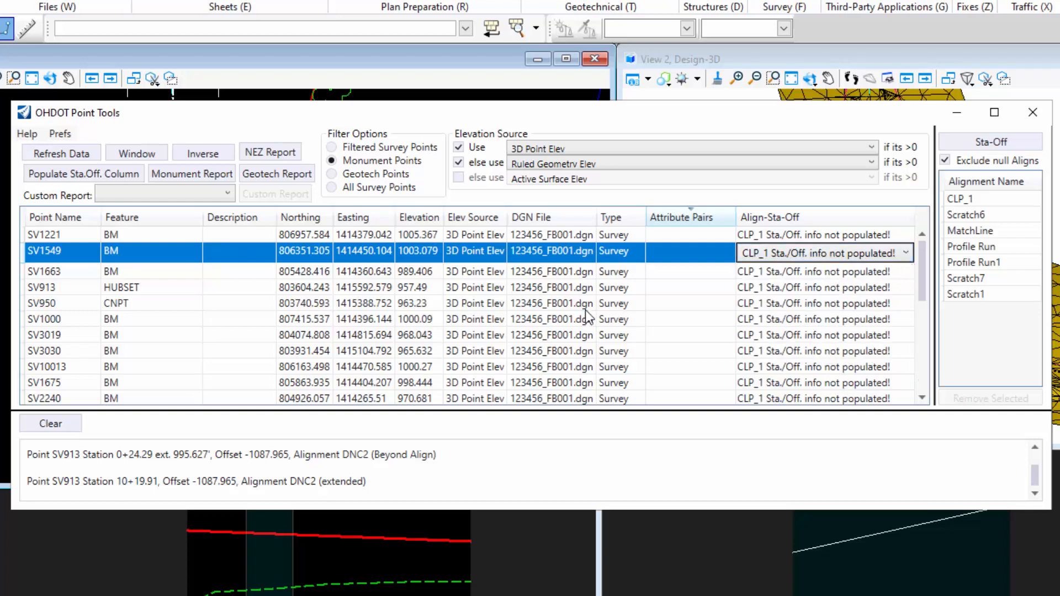
{"action": "mouse_move", "coordinate": [83, 173]}
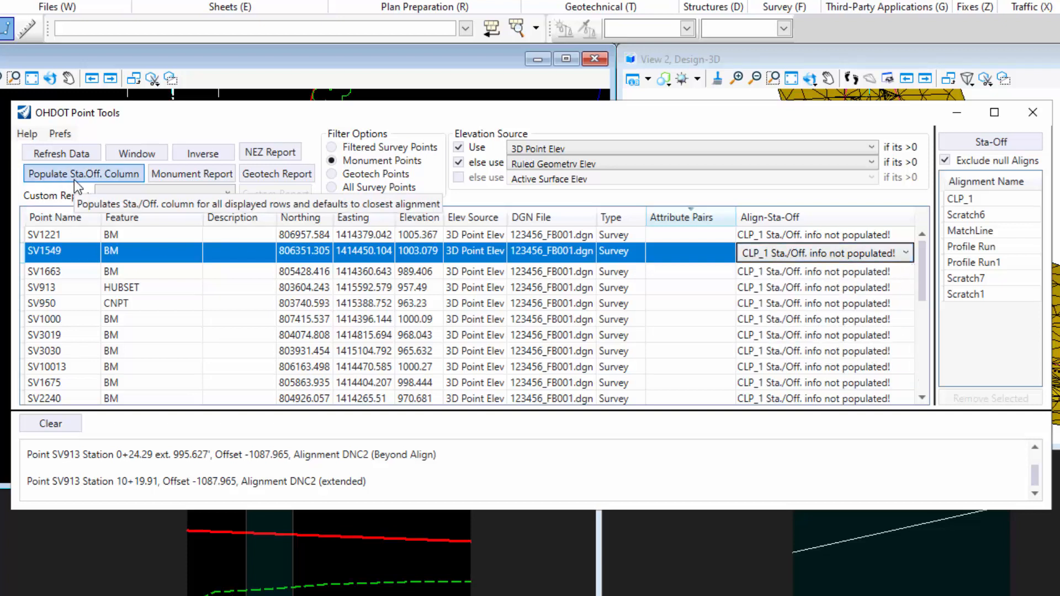
Populate the Sta.Off. column for all monument points, keeping SV1663 on CLP_1
{"action": "left_click", "coordinate": [83, 173]}
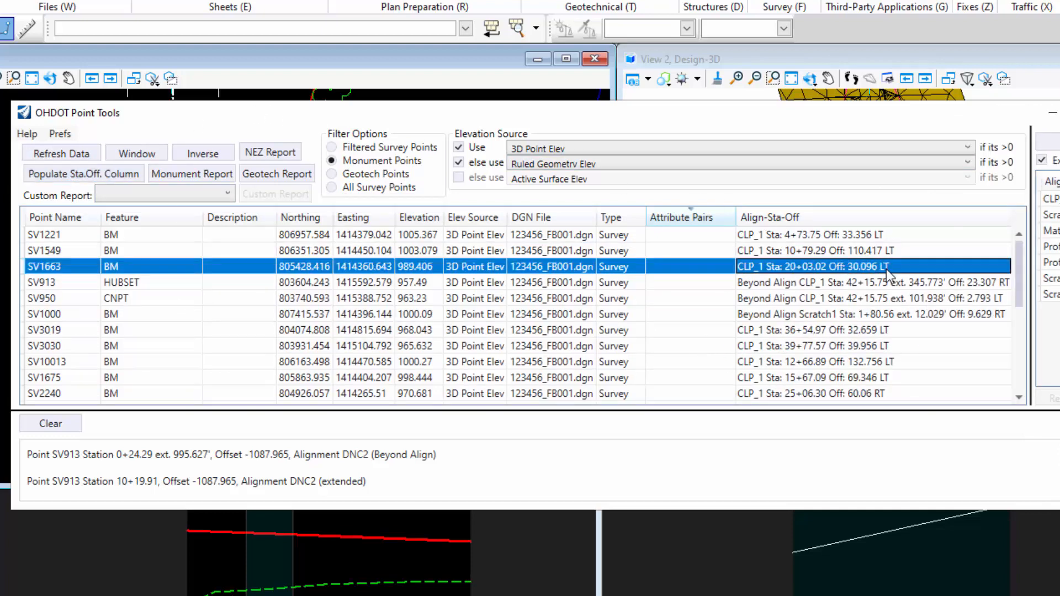
{"action": "left_click", "coordinate": [1011, 267]}
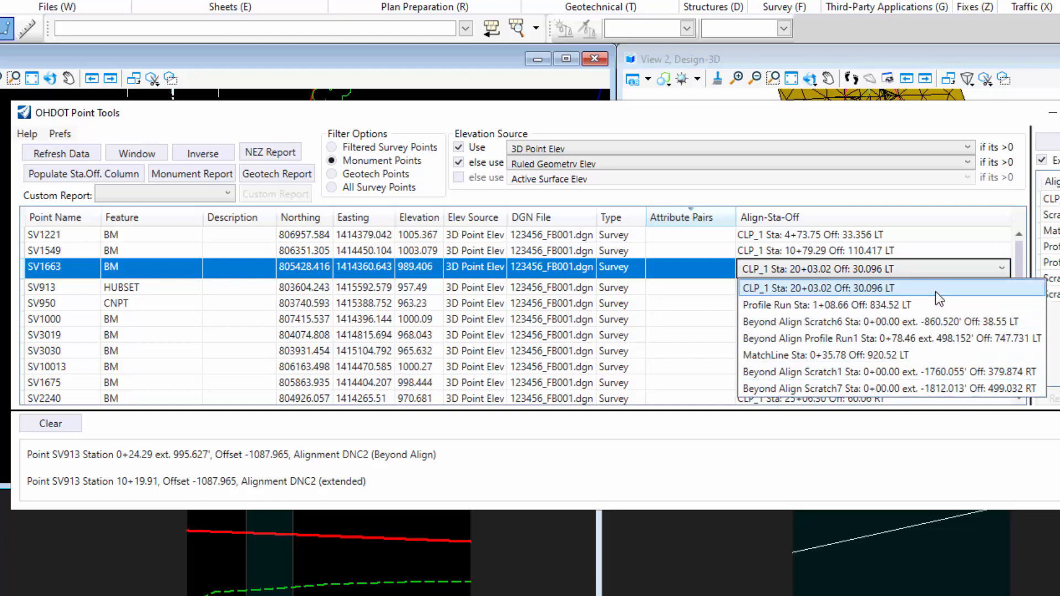
{"action": "mouse_move", "coordinate": [879, 329]}
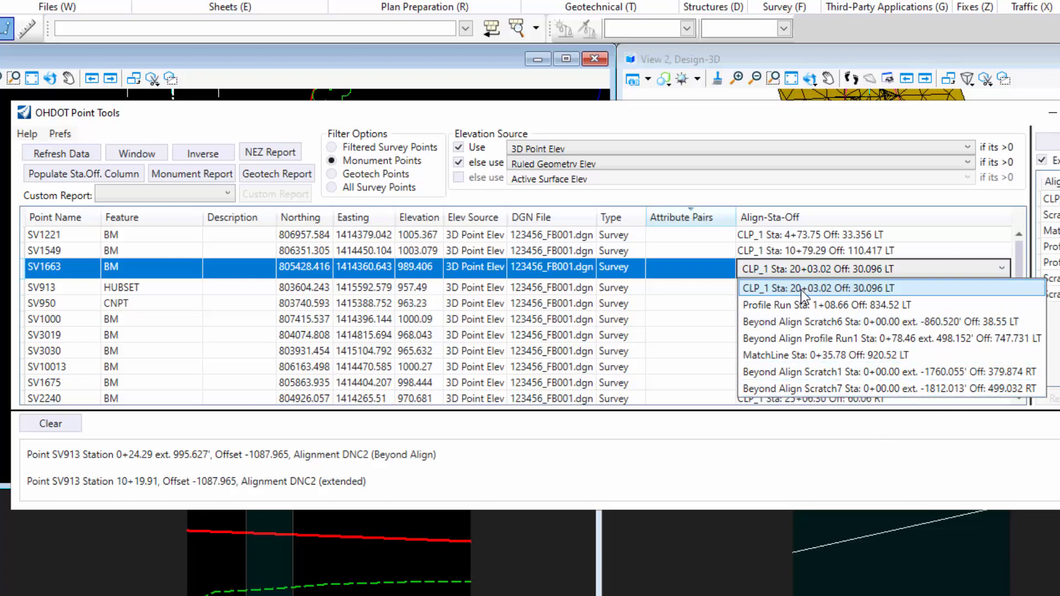
{"action": "scroll", "scroll_direction": "down", "scroll_amount": 3}
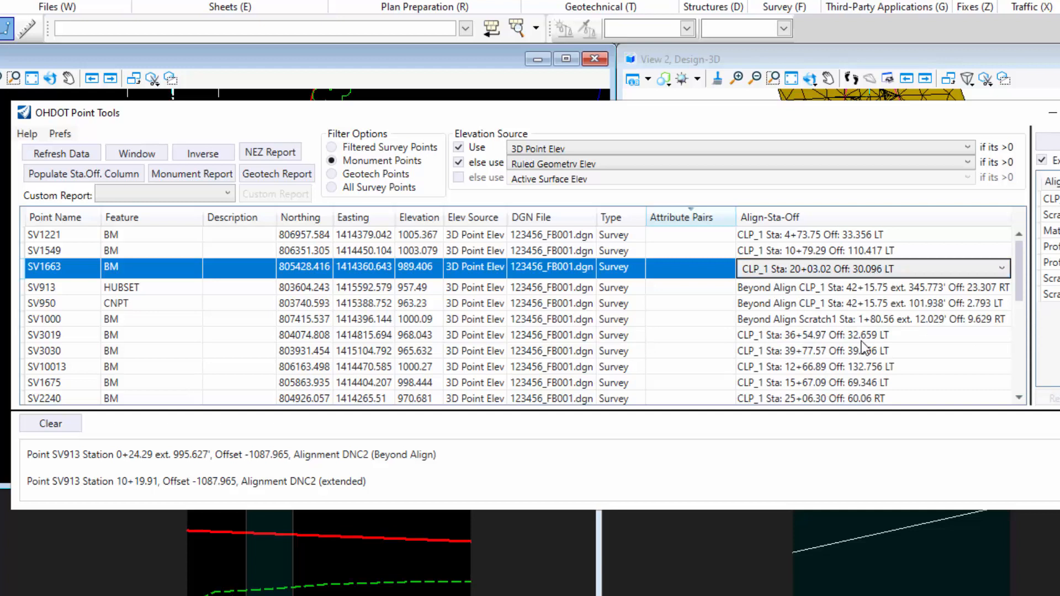
{"action": "mouse_move", "coordinate": [167, 229]}
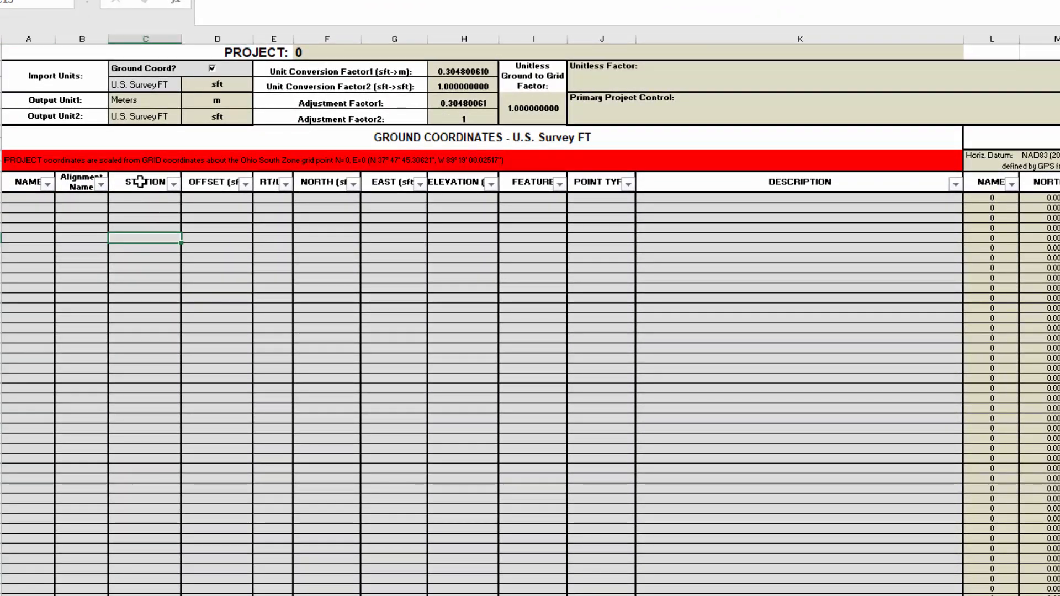
{"action": "left_click", "coordinate": [274, 207]}
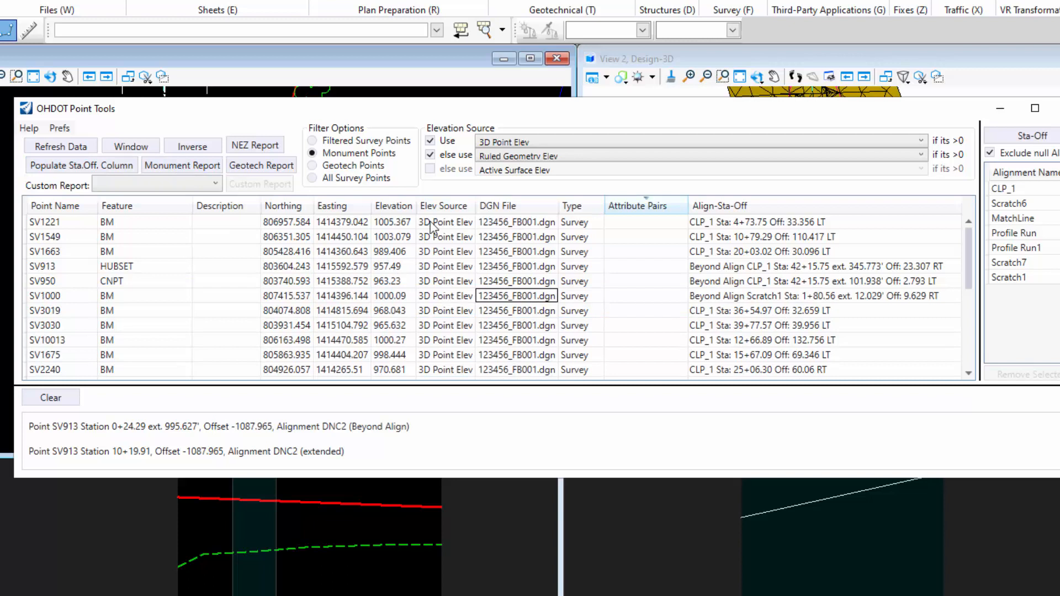
{"action": "mouse_move", "coordinate": [383, 238]}
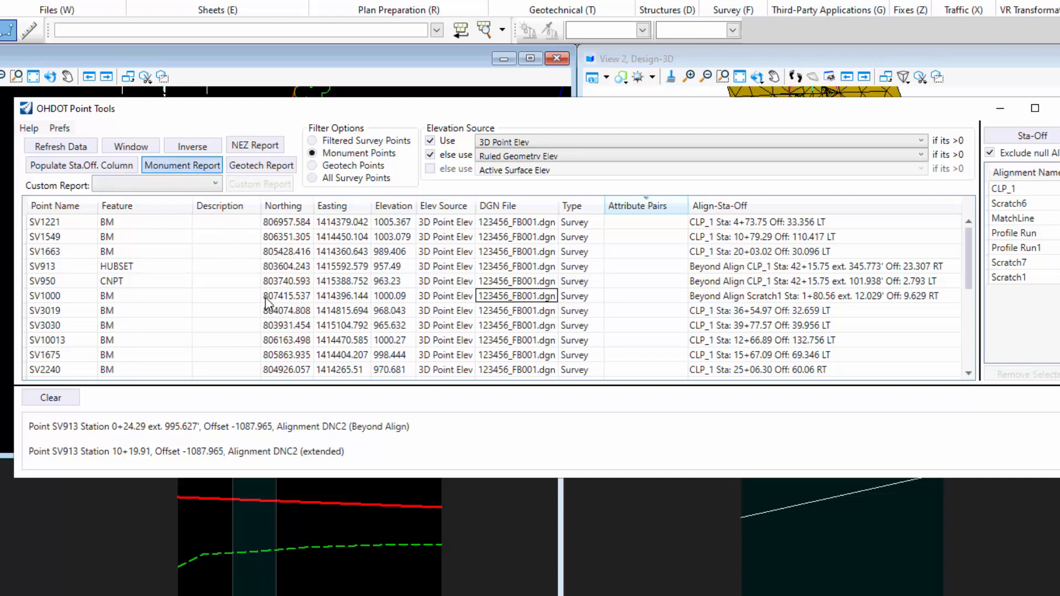
Run the Monument Report to copy the monument table to the clipboard
{"action": "left_click", "coordinate": [181, 164]}
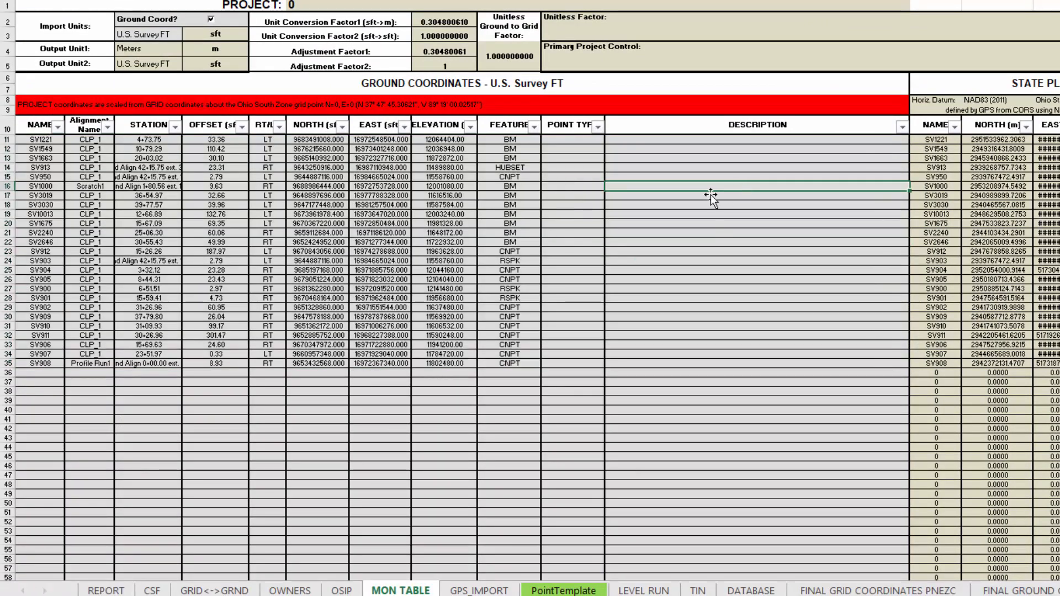
Paste the monument table into the MON TABLE sheet's first NAME data row
{"action": "left_click", "coordinate": [614, 156]}
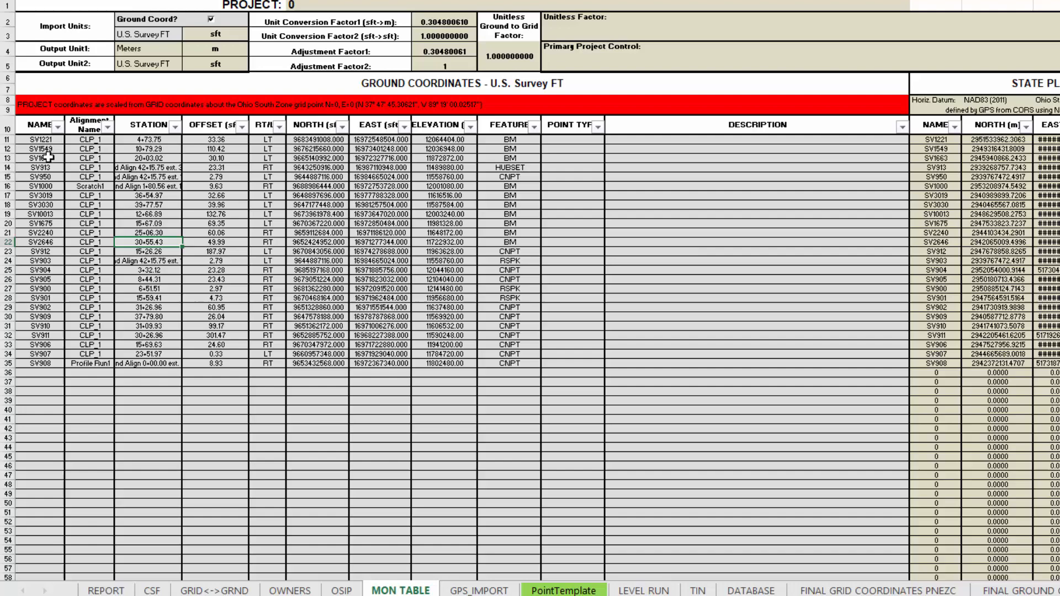
{"action": "left_click", "coordinate": [754, 402]}
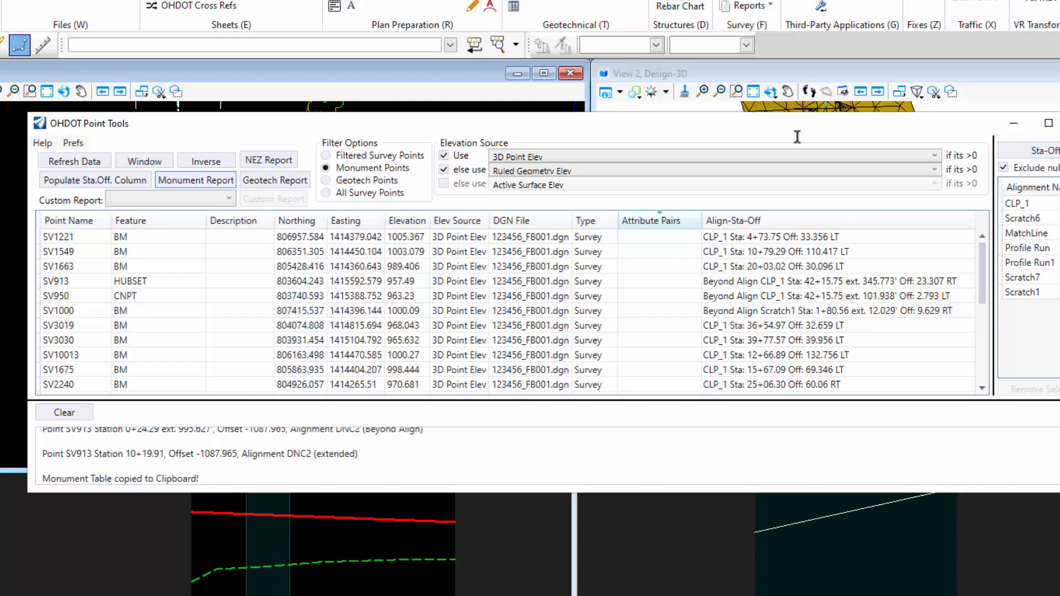
Select SV913 and toggle its station wording between extended 45+61.53 and beyond-alignment 42+15.75
{"action": "left_click", "coordinate": [58, 281]}
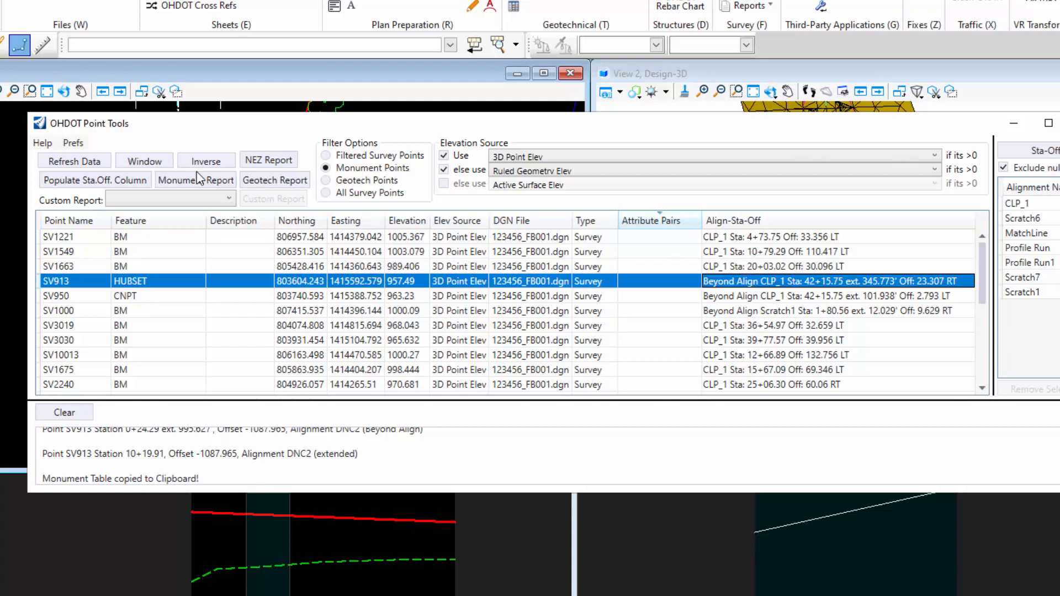
{"action": "left_click", "coordinate": [73, 143]}
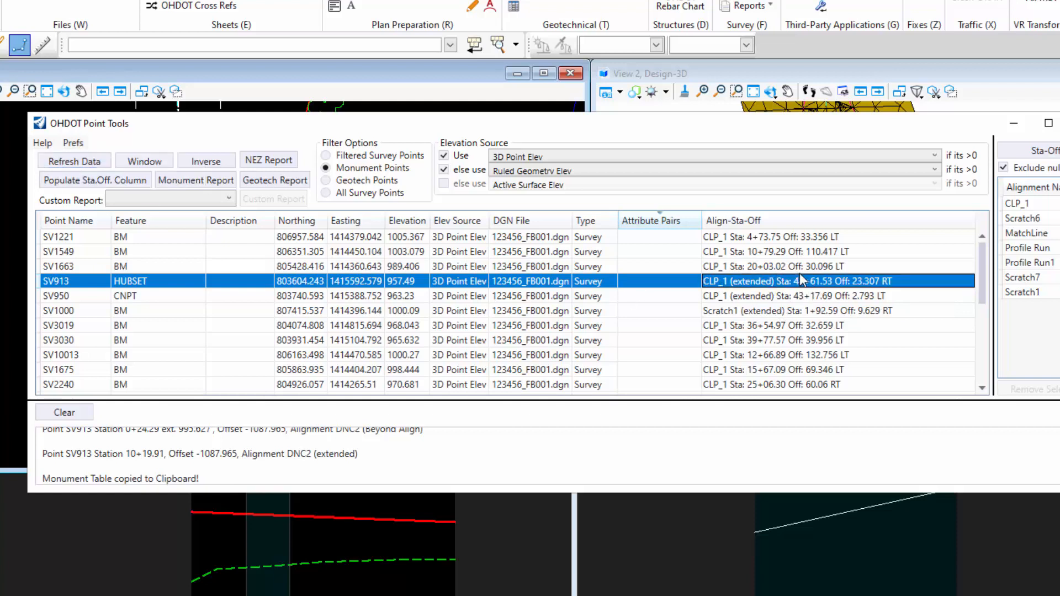
{"action": "mouse_move", "coordinate": [809, 289]}
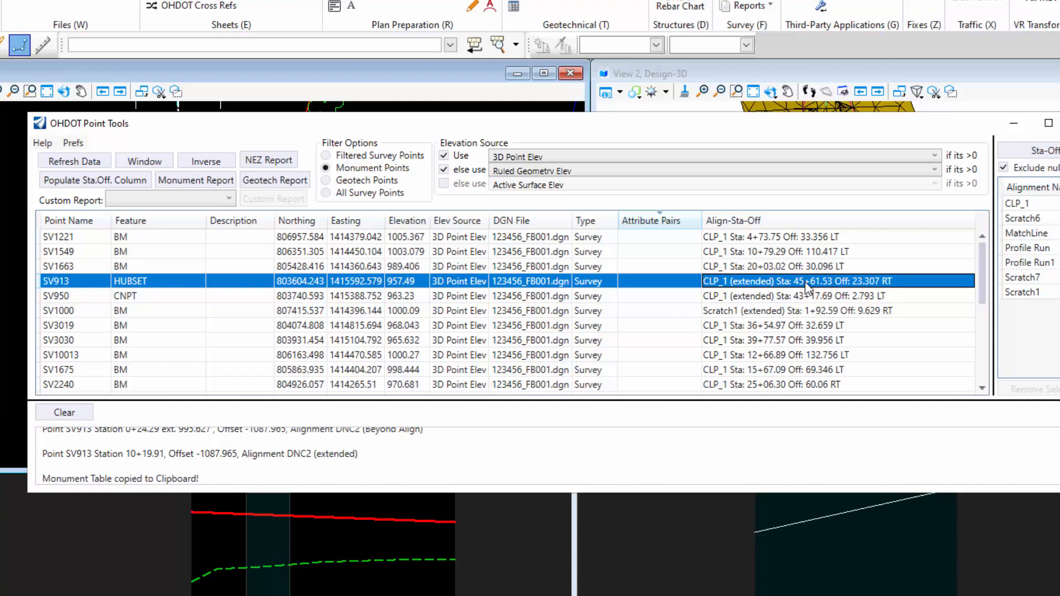
{"action": "left_click", "coordinate": [73, 143]}
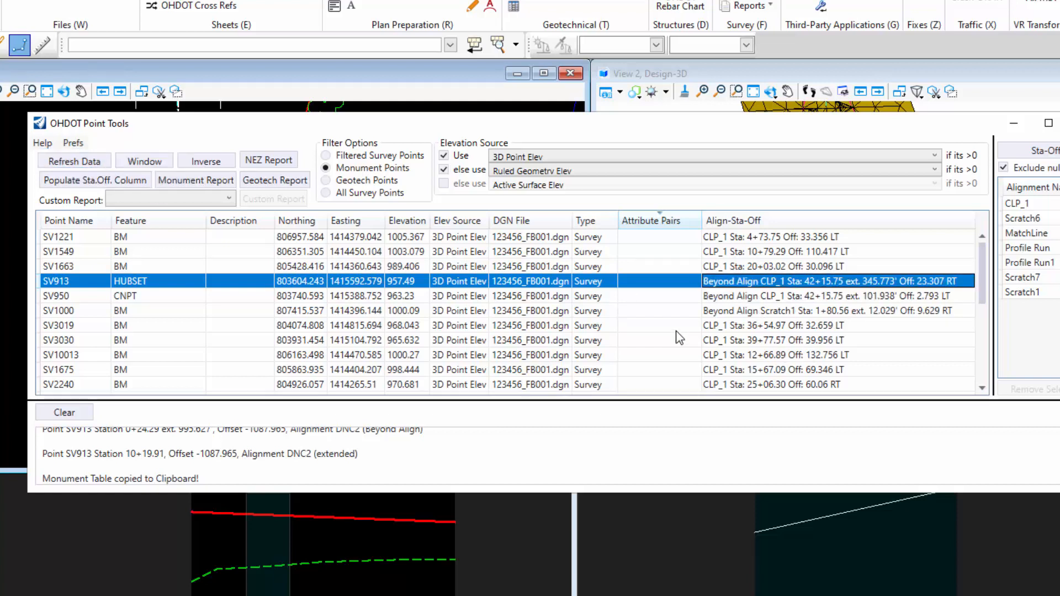
{"action": "left_click", "coordinate": [73, 142]}
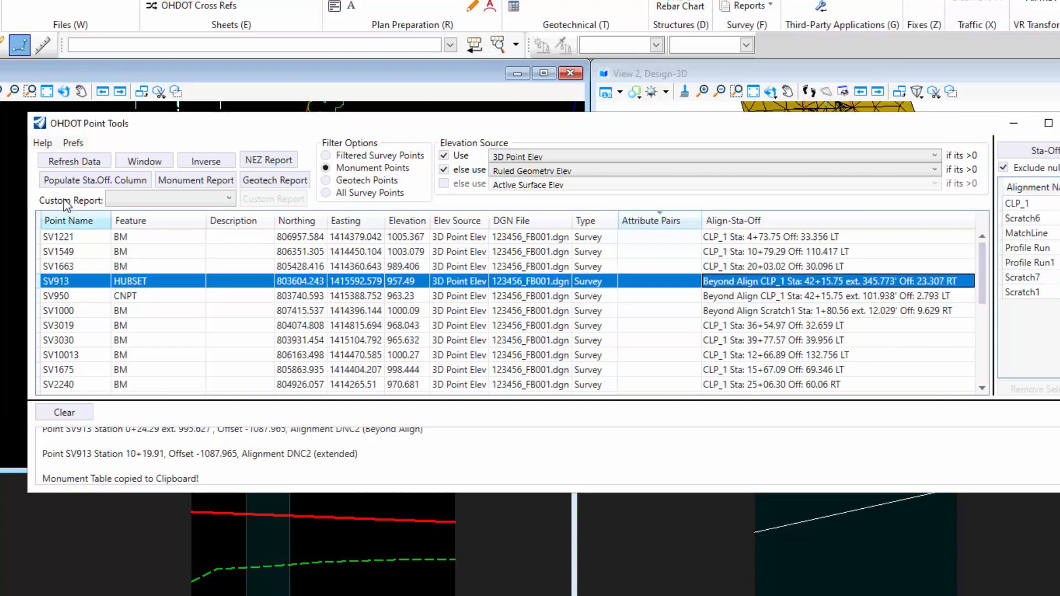
Start choosing a custom report to generate
{"action": "left_click", "coordinate": [228, 199]}
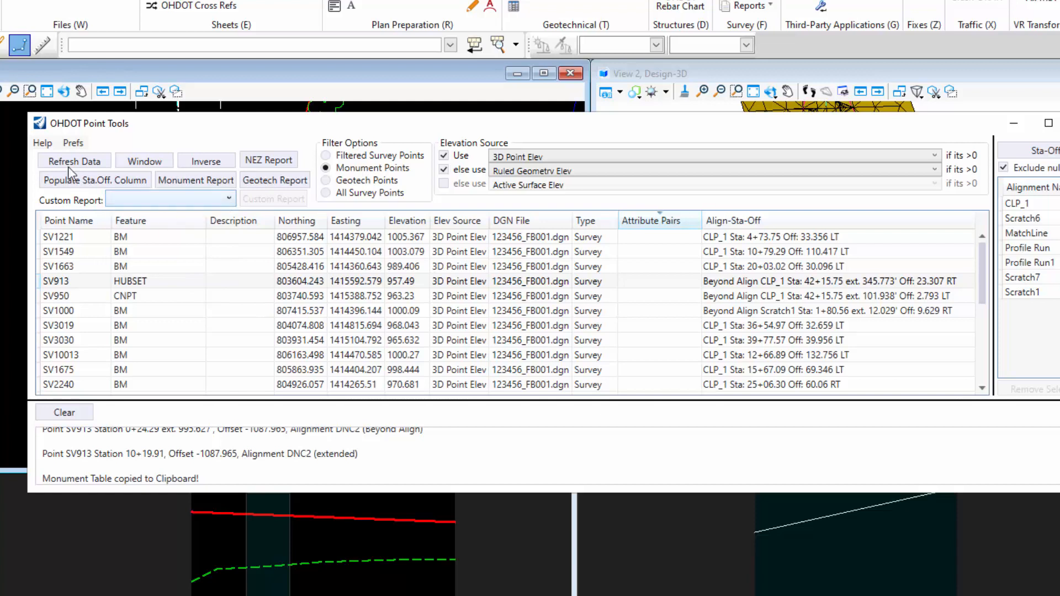
Create a new custom report in Prefs > Custom Reports and name it Test
{"action": "left_click", "coordinate": [73, 143]}
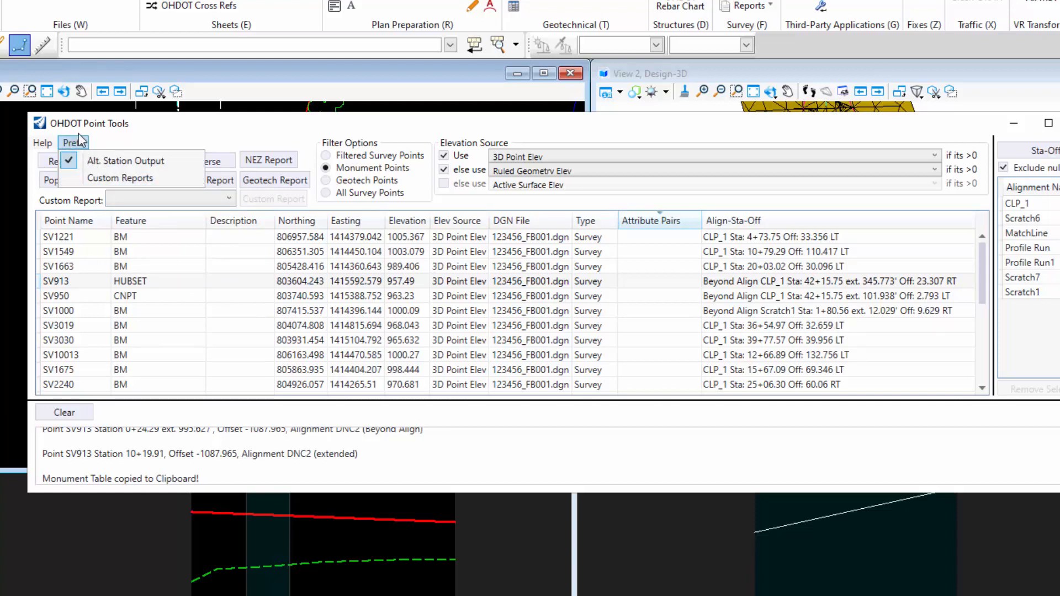
{"action": "left_click", "coordinate": [72, 143]}
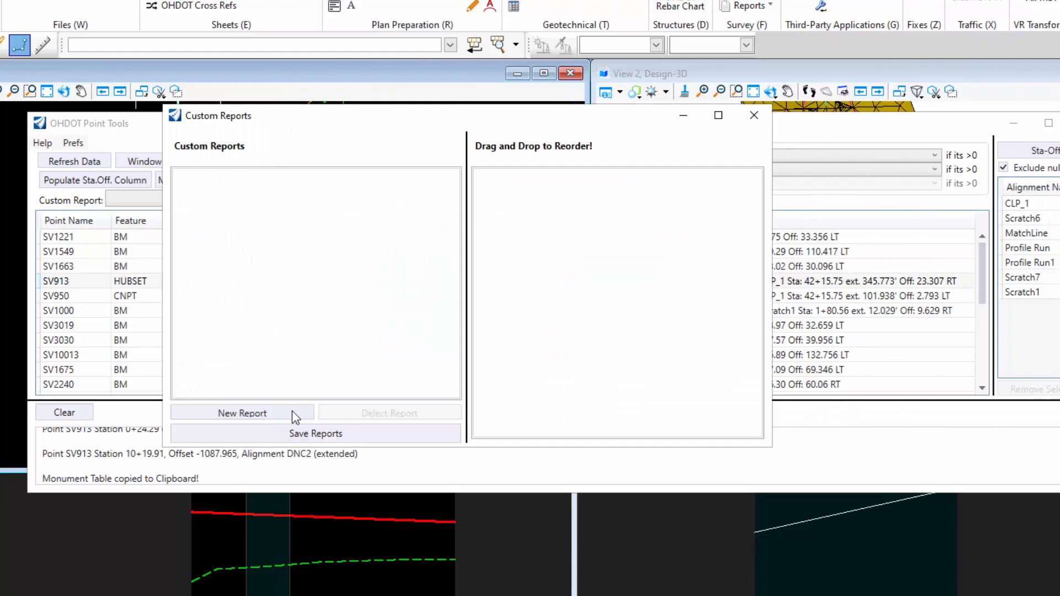
{"action": "left_click", "coordinate": [242, 413]}
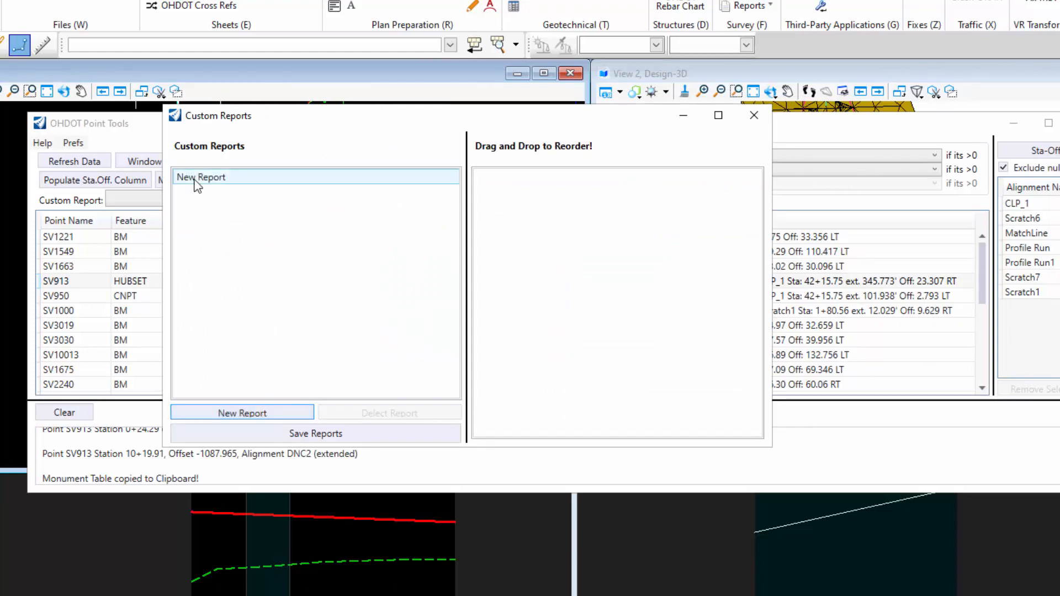
{"action": "left_click", "coordinate": [200, 177]}
{"action": "type", "text": "Test"}
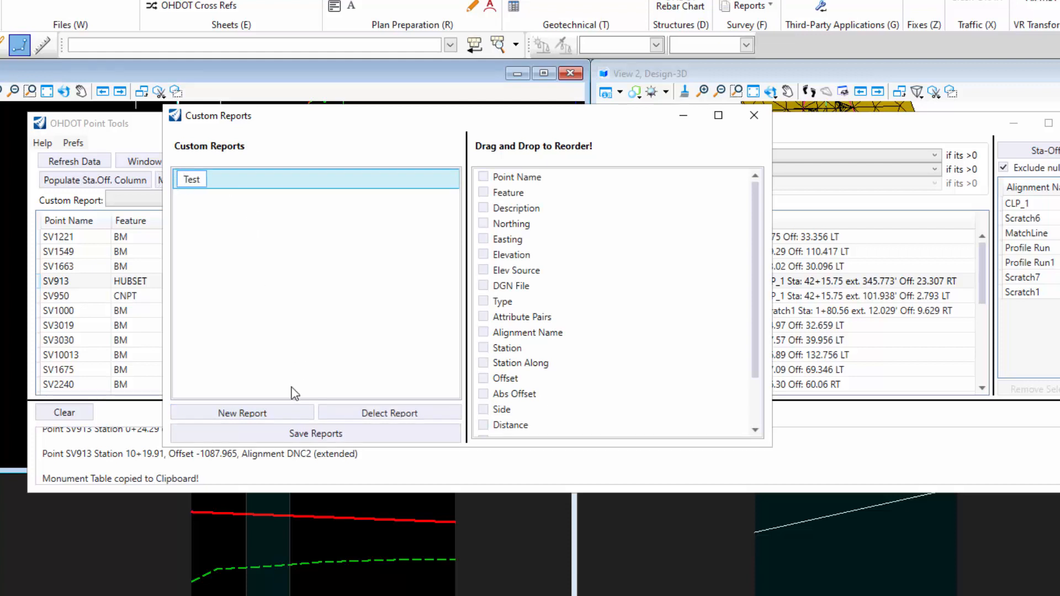
Add a second untitled New Report, then return to Test's column choices
{"action": "left_click", "coordinate": [242, 413]}
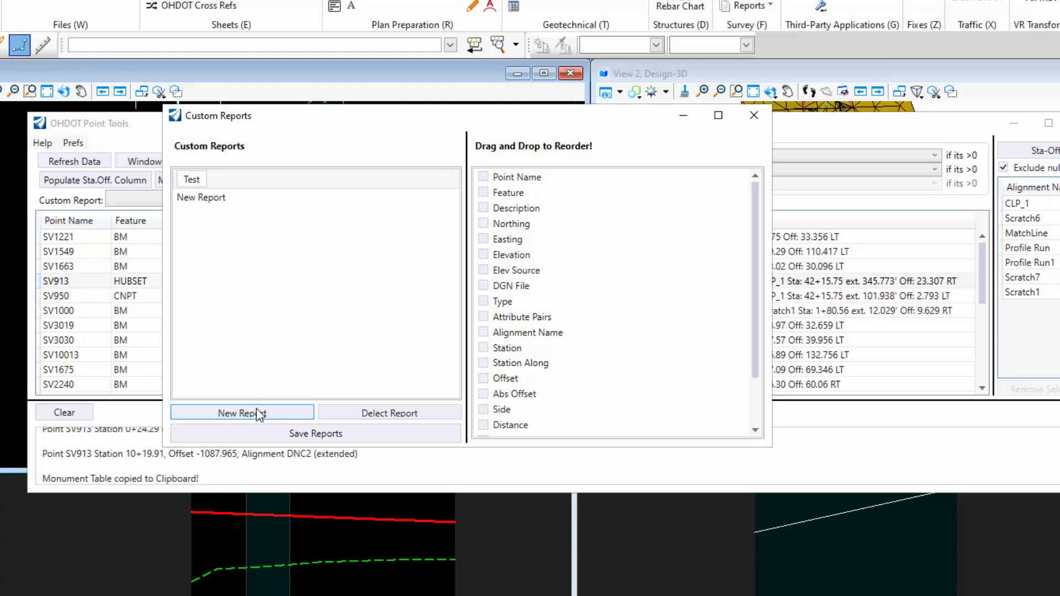
{"action": "left_click", "coordinate": [242, 413]}
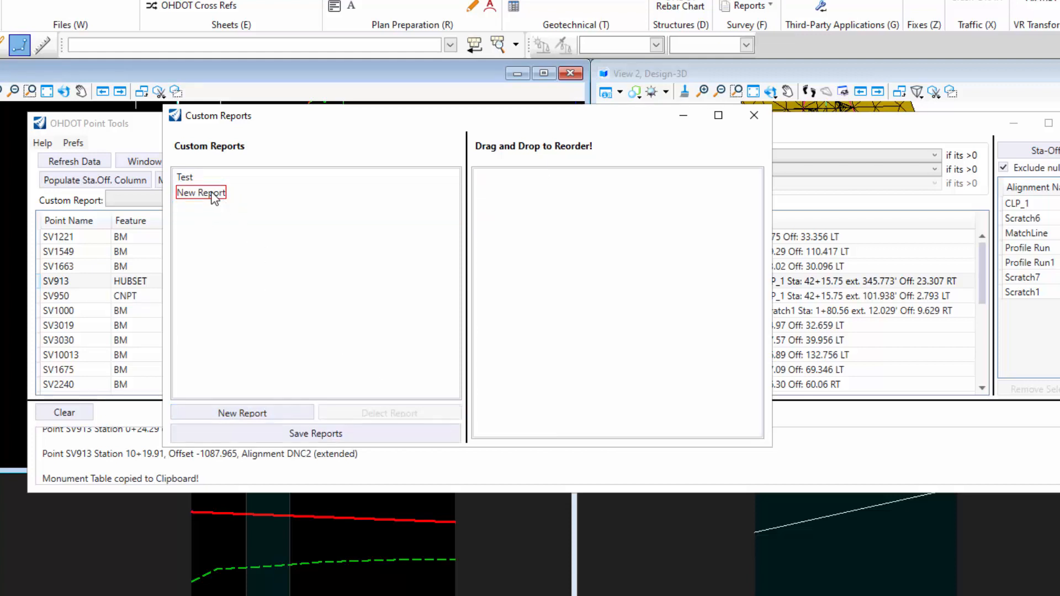
{"action": "left_click", "coordinate": [201, 195]}
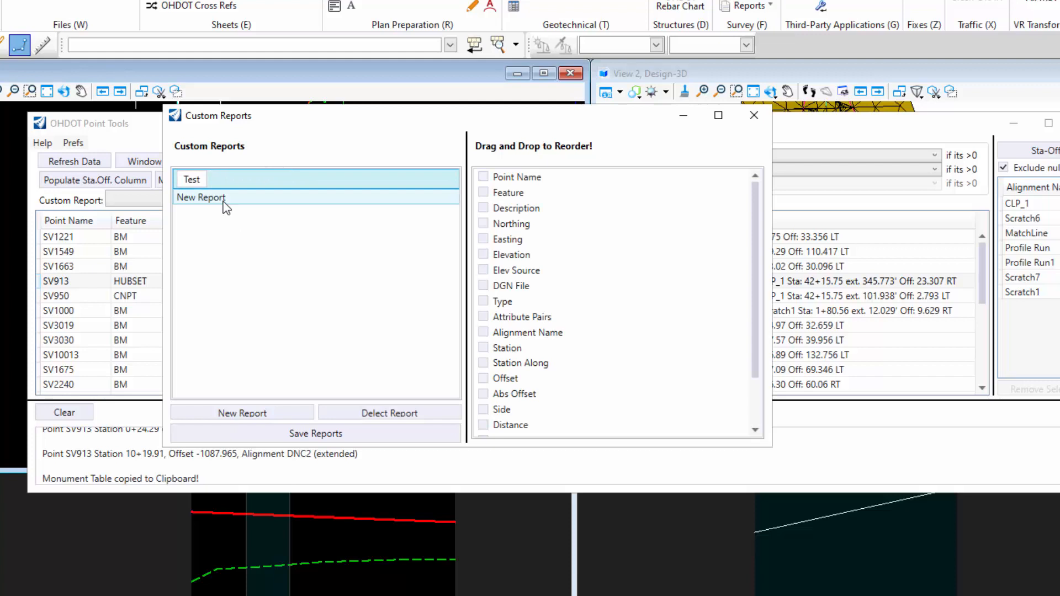
Include Point Name, Feature, Description, Northing, Easting, Alignment Name, Station, Abs Offset and Side in Test
{"action": "left_click", "coordinate": [516, 269]}
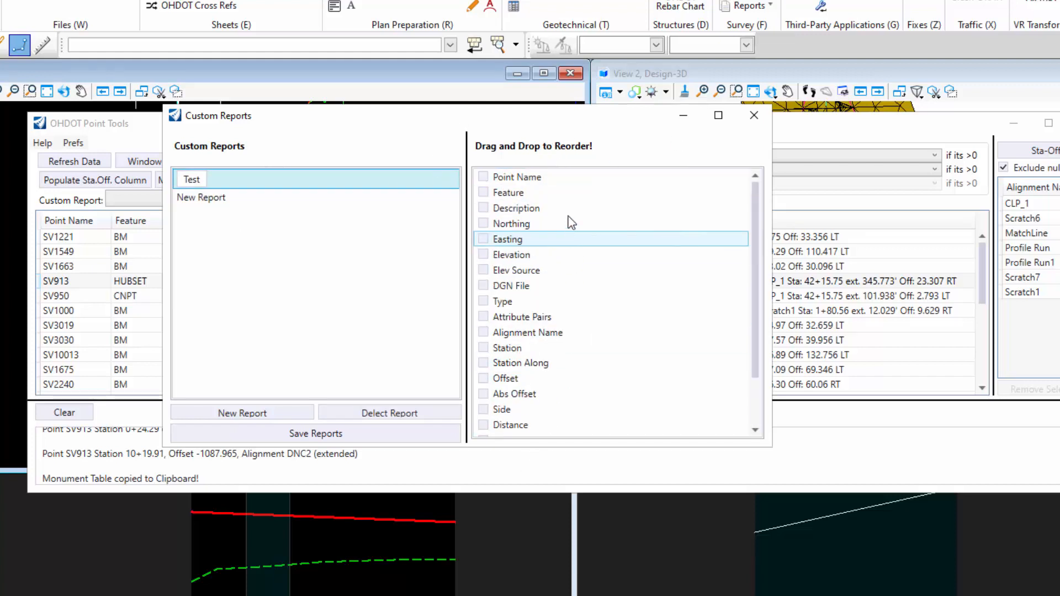
{"action": "scroll", "scroll_direction": "down", "scroll_amount": 3}
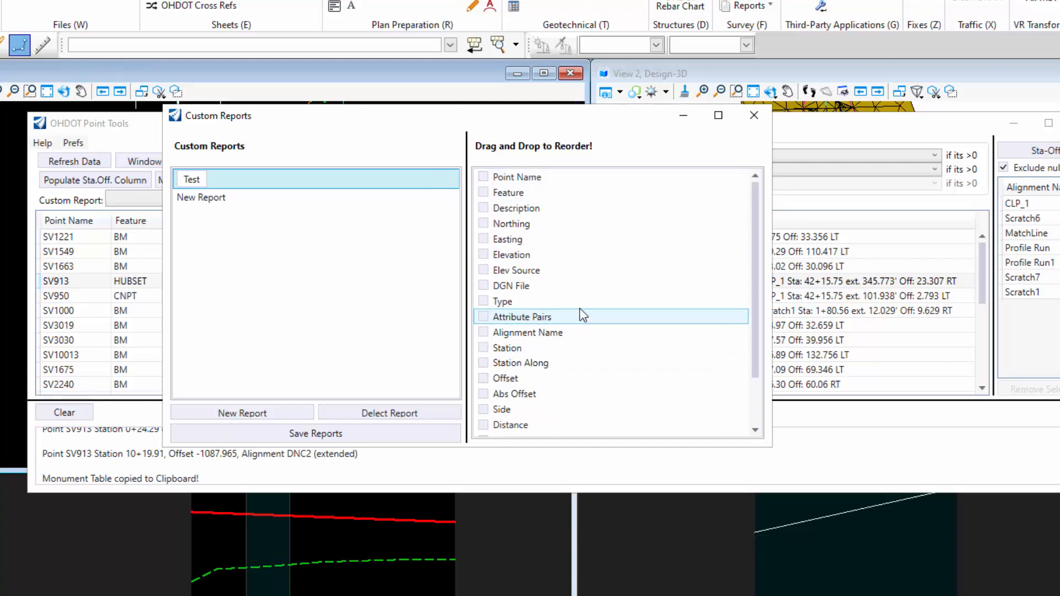
{"action": "left_click", "coordinate": [483, 177]}
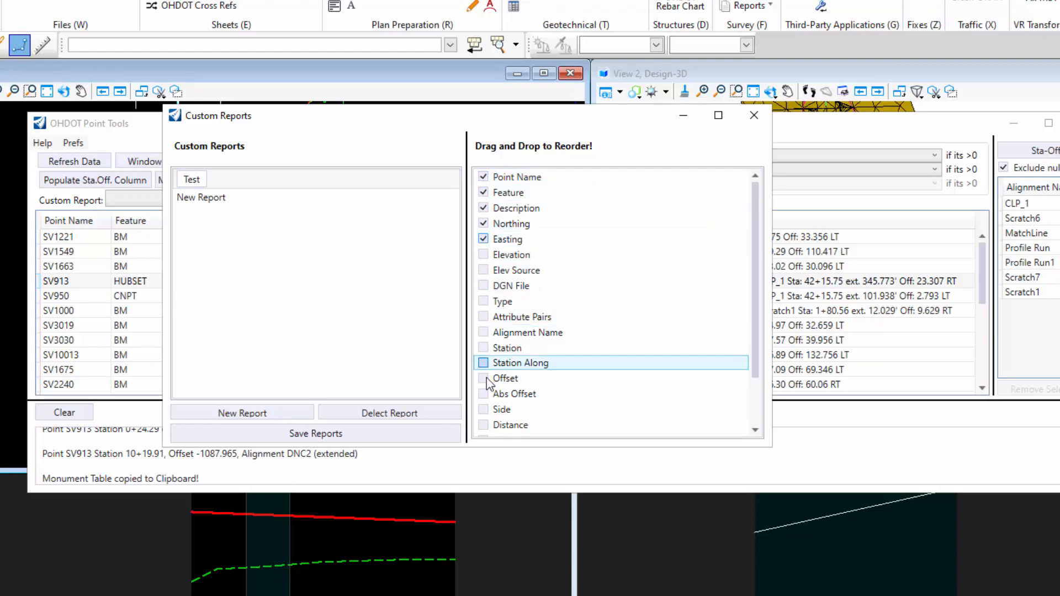
{"action": "left_click", "coordinate": [482, 348]}
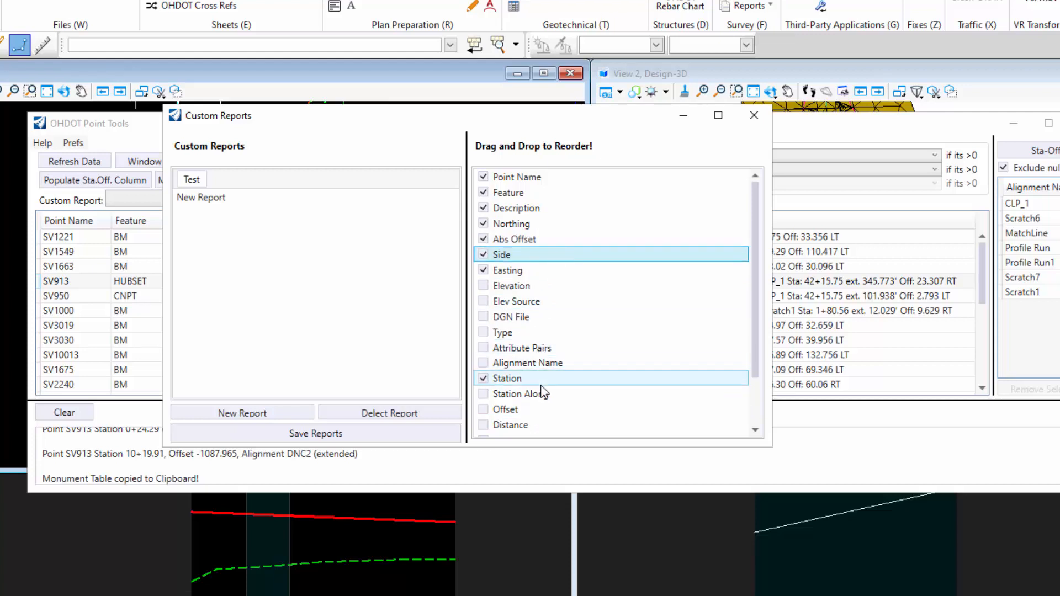
Move Alignment Name, Station, Abs Offset and Side up below Northing, leaving Station Along excluded
{"action": "left_click_drag", "start_coordinate": [507, 378], "coordinate": [538, 239]}
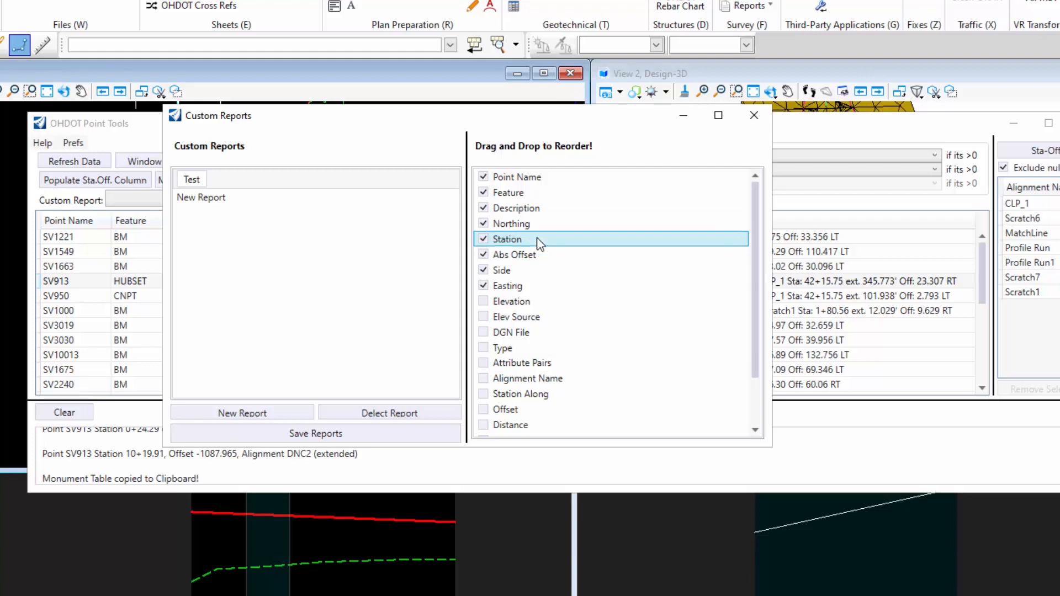
{"action": "left_click", "coordinate": [484, 394]}
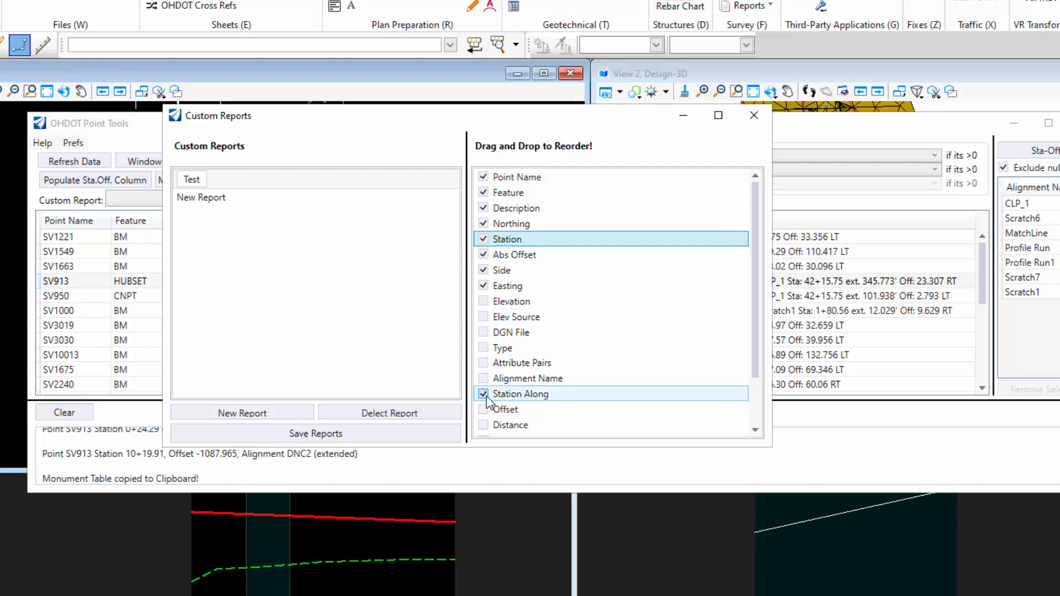
{"action": "left_click", "coordinate": [484, 393]}
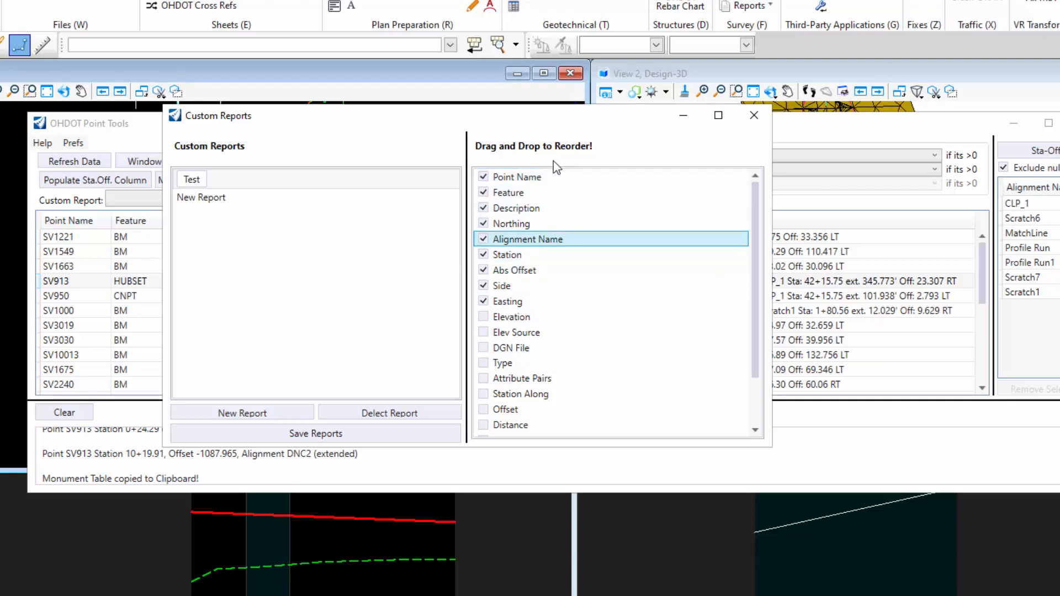
{"action": "mouse_move", "coordinate": [315, 433]}
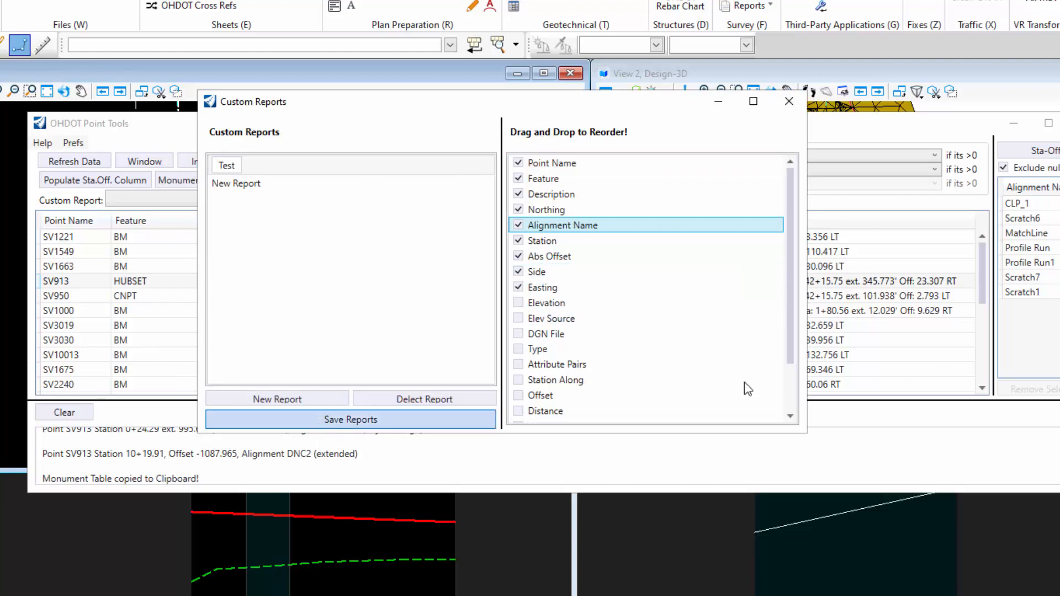
Delete the untitled report, save reports, and copy the Test report for SV1549–SV3019 to the clipboard
{"action": "left_click", "coordinate": [424, 398]}
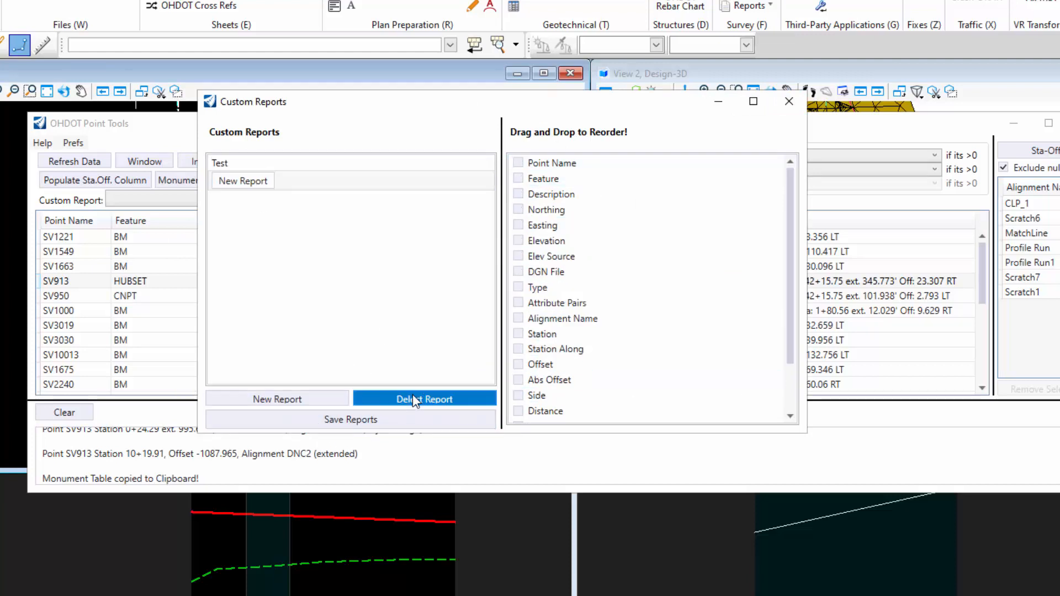
{"action": "left_click", "coordinate": [424, 399]}
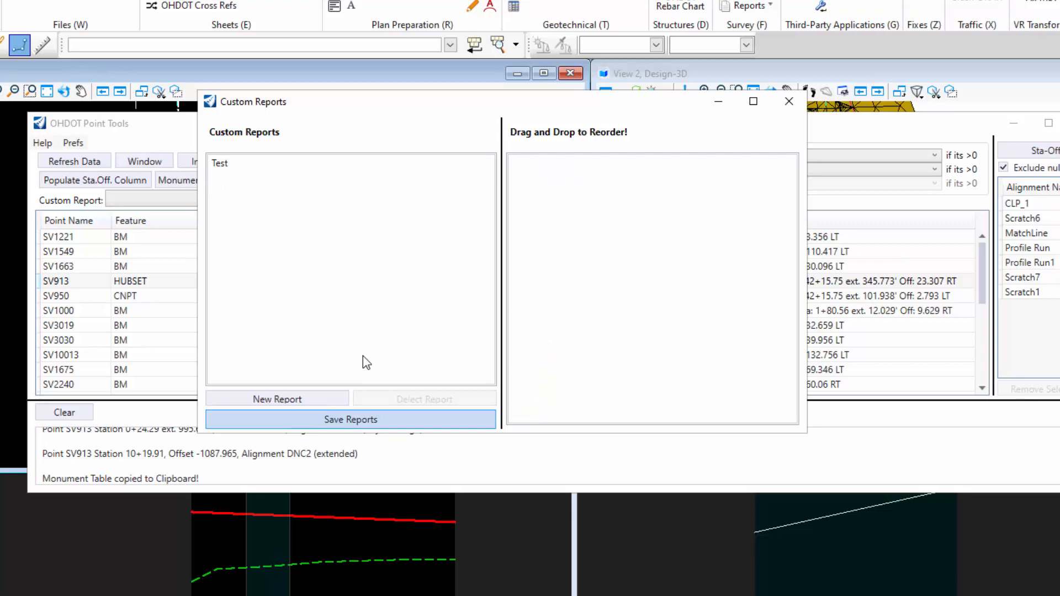
{"action": "left_click", "coordinate": [789, 100]}
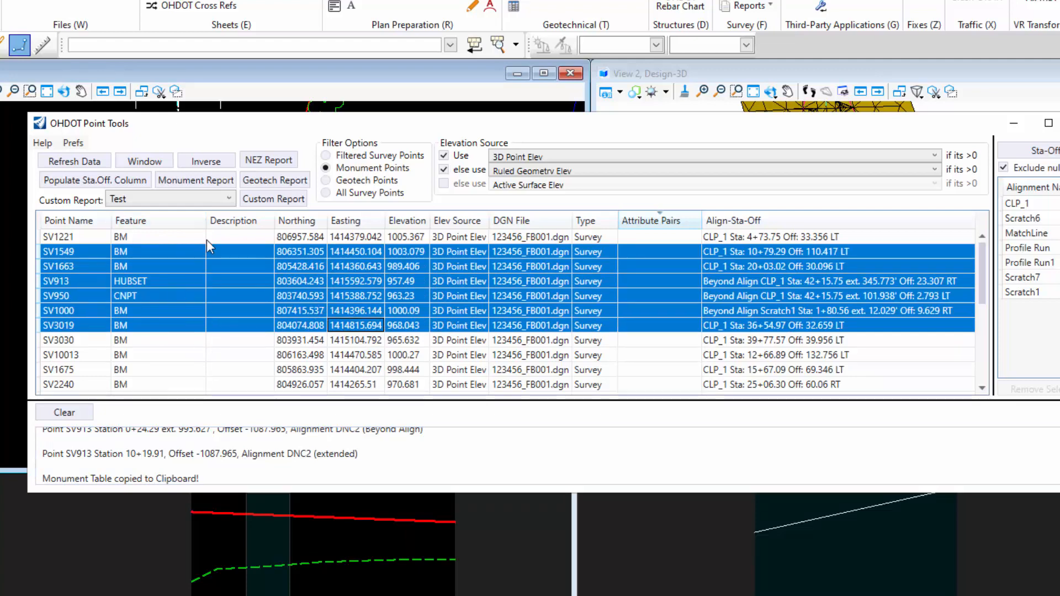
{"action": "left_click", "coordinate": [273, 199]}
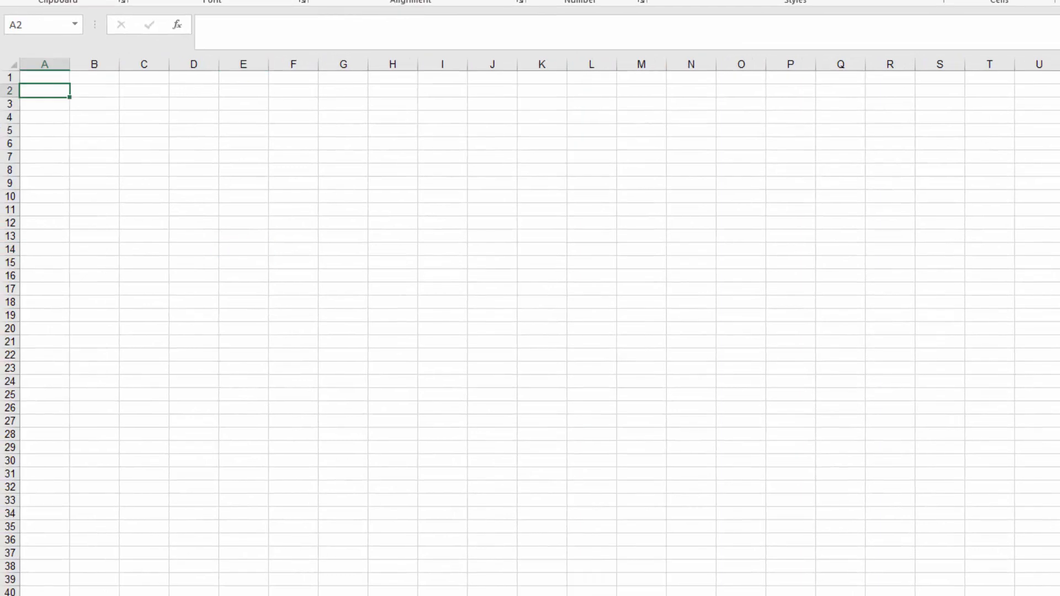
Paste the Test report rows for SV1549–SV3019 into cell A2 of the blank sheet
{"action": "key", "text": "ctrl+v"}
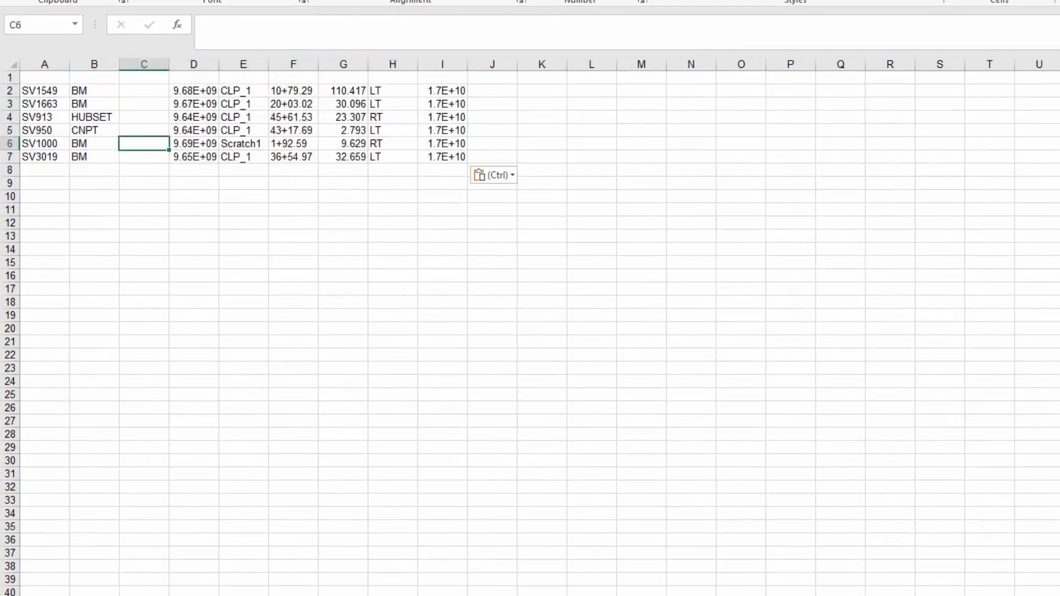
{"action": "left_click", "coordinate": [293, 104]}
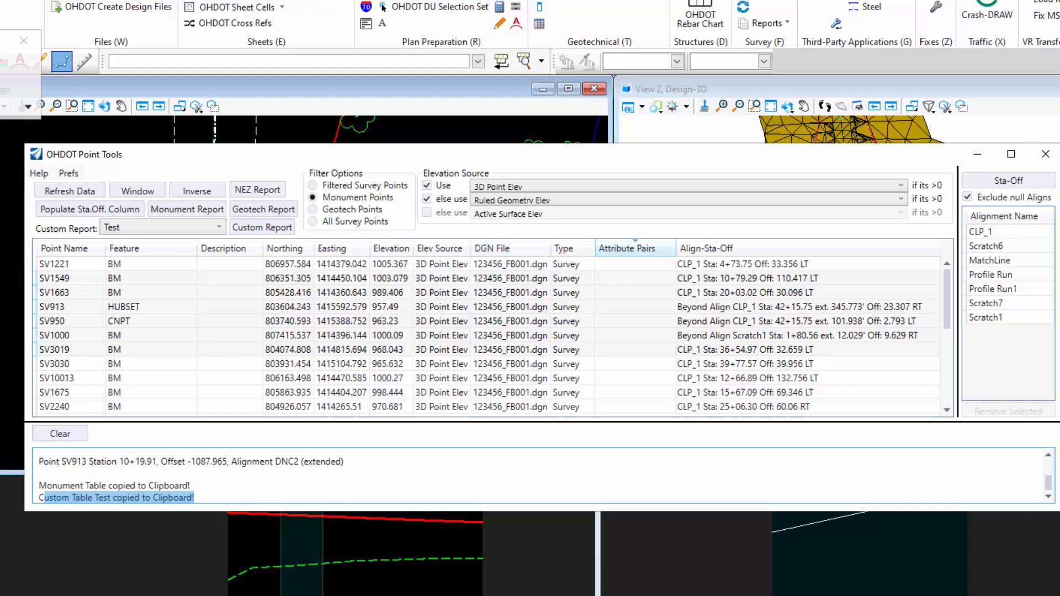
{"action": "left_click", "coordinate": [68, 174]}
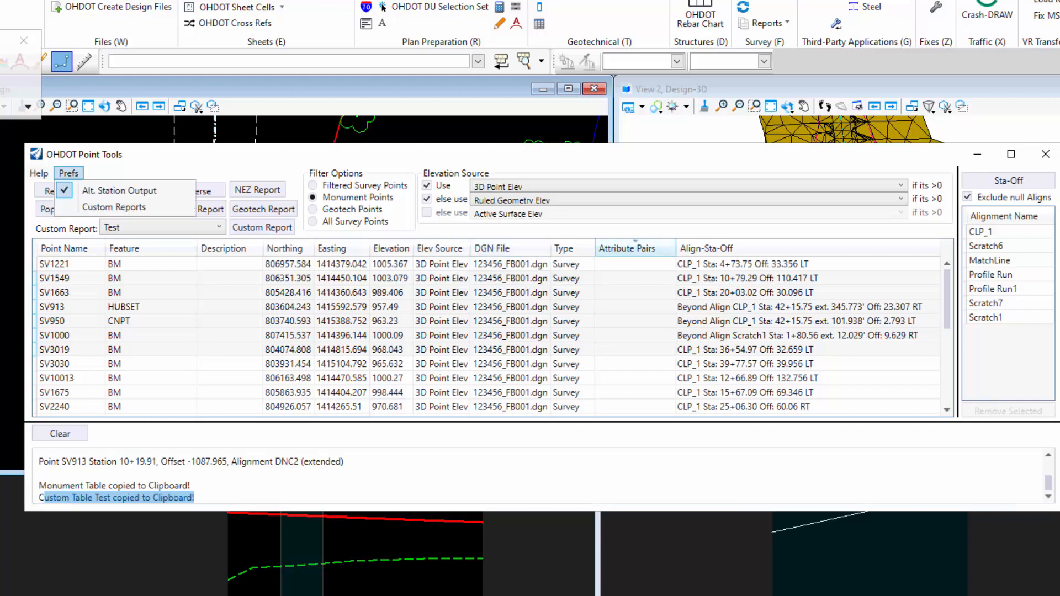
{"action": "left_click", "coordinate": [68, 173]}
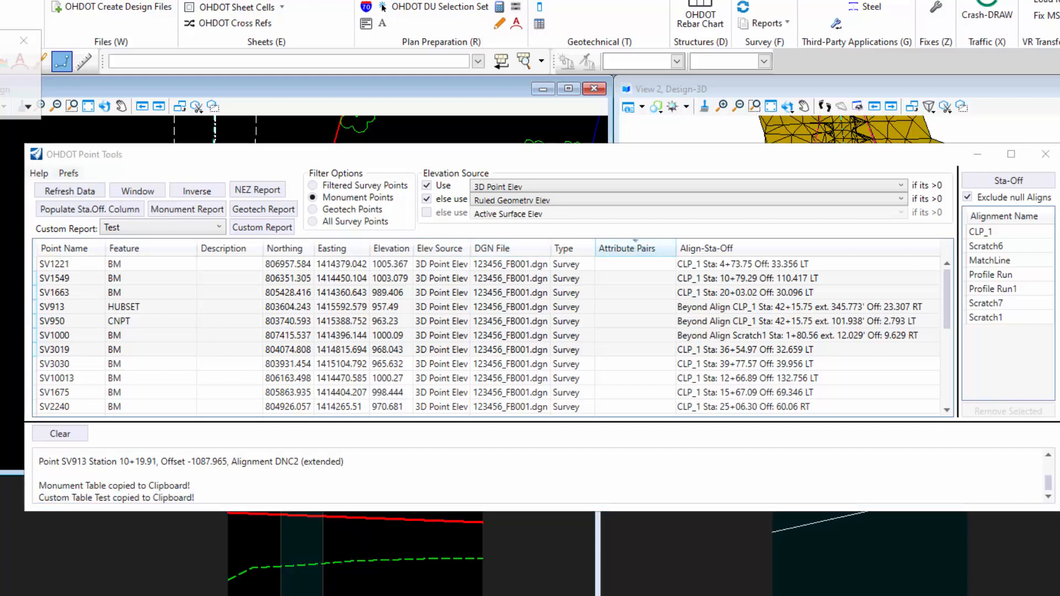
{"action": "left_click", "coordinate": [262, 227]}
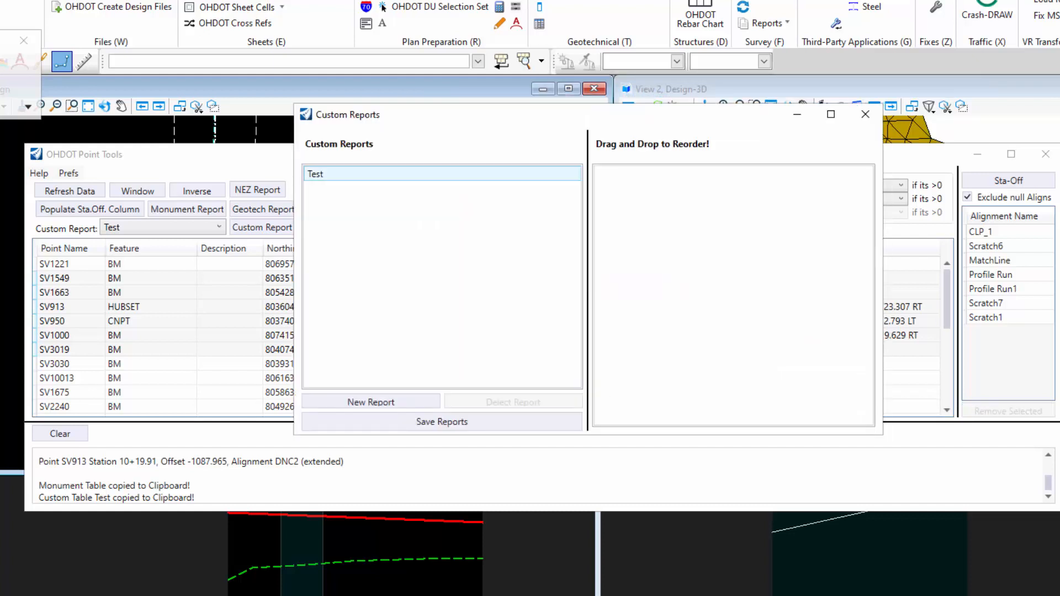
{"action": "left_click", "coordinate": [442, 173]}
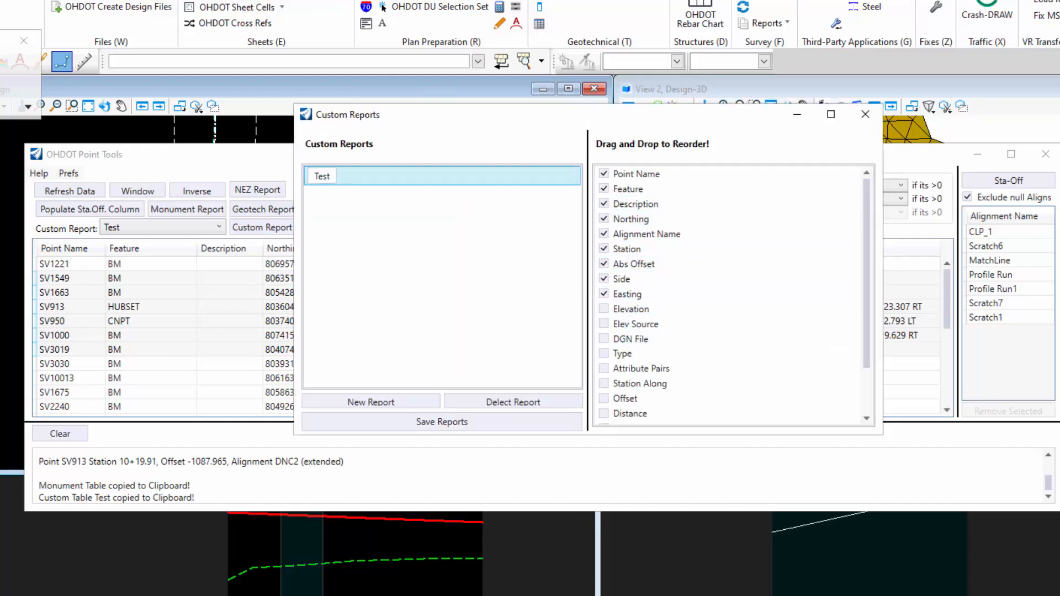
{"action": "mouse_move", "coordinate": [866, 113]}
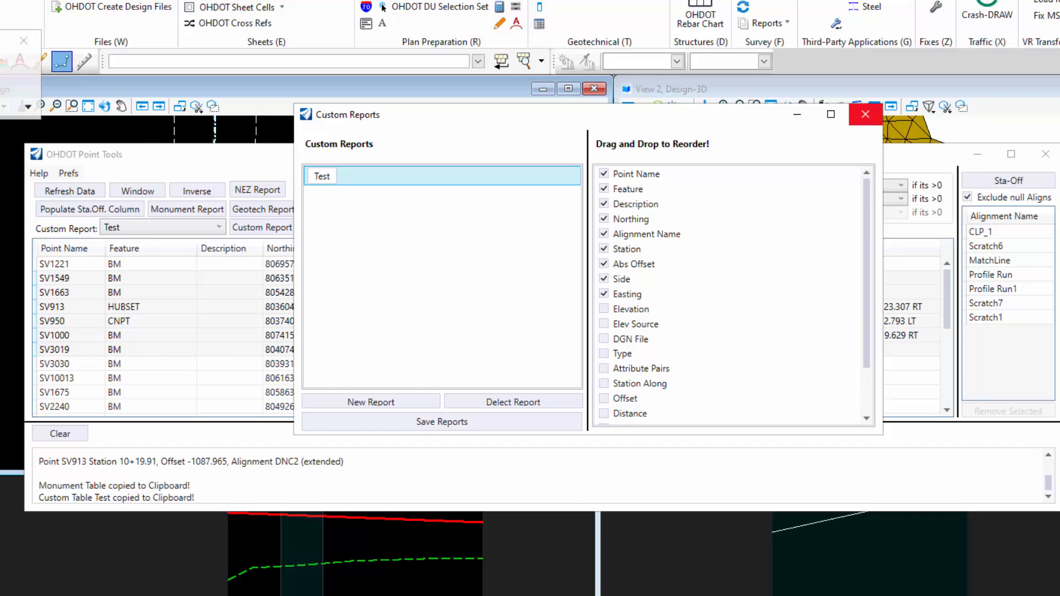
{"action": "left_click", "coordinate": [866, 114]}
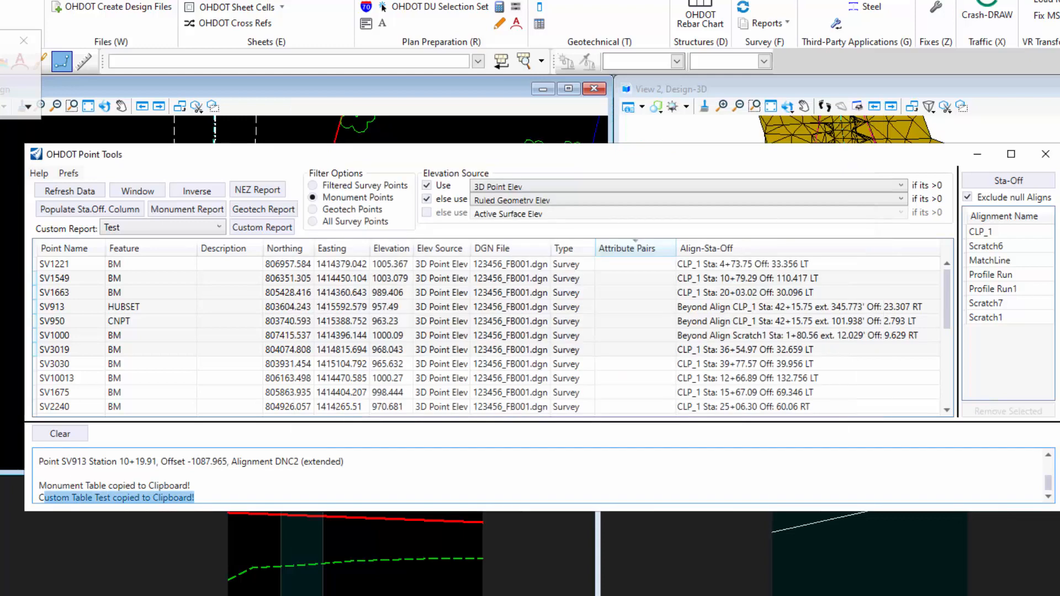